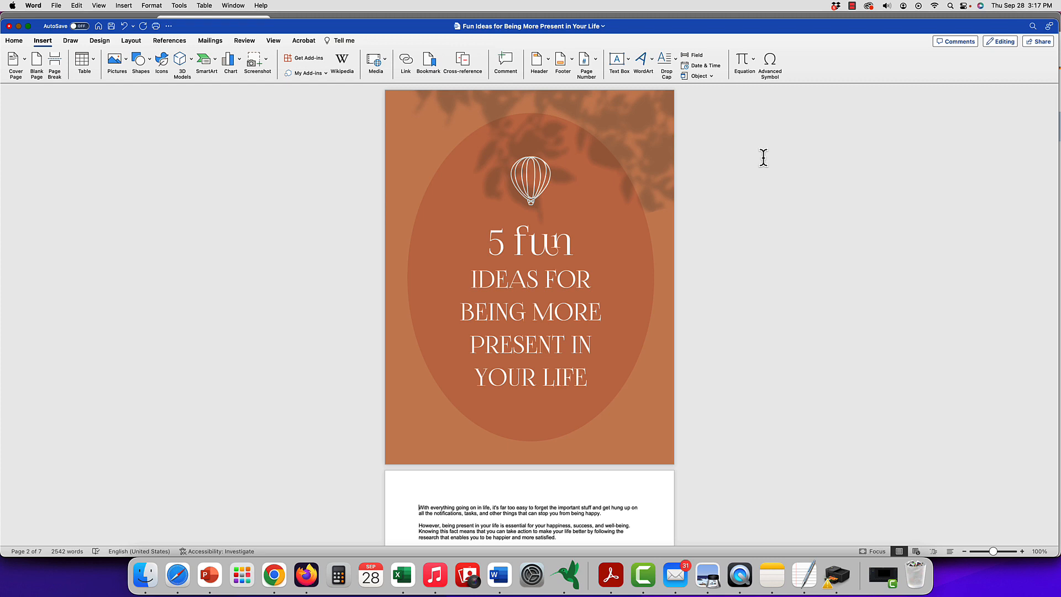
mouse_move(696, 227)
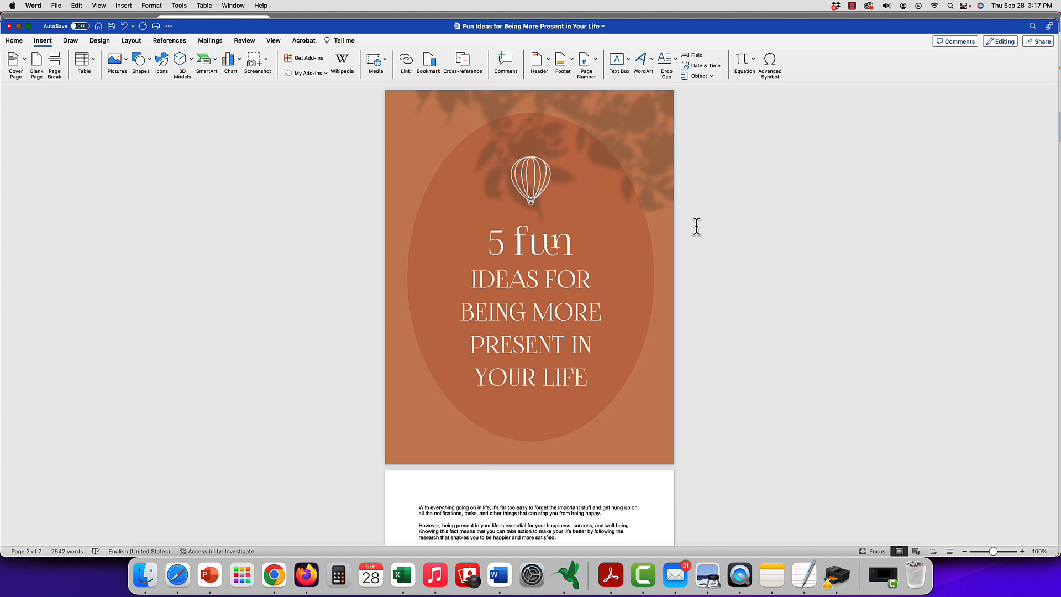
Select the cover artwork and bring up the Pictures source choices on the Insert ribbon.
scroll("down", 3)
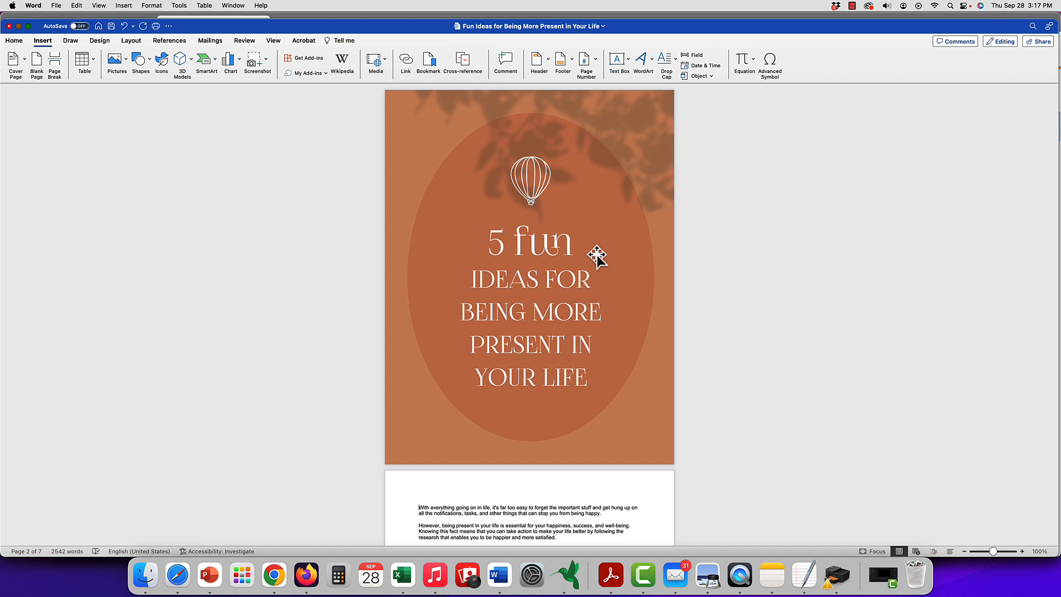
left_click(597, 257)
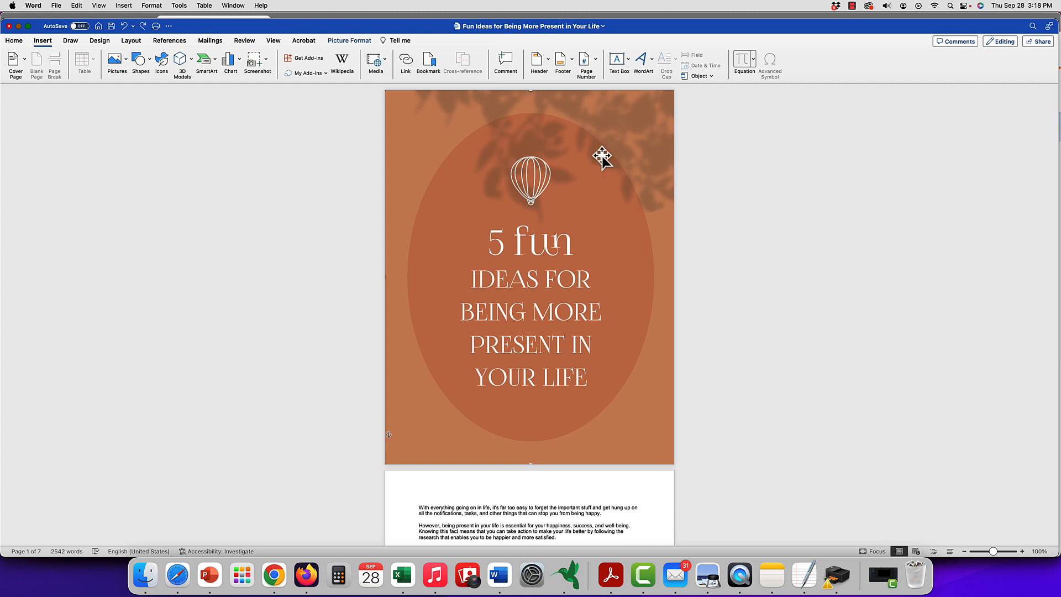
mouse_move(529, 435)
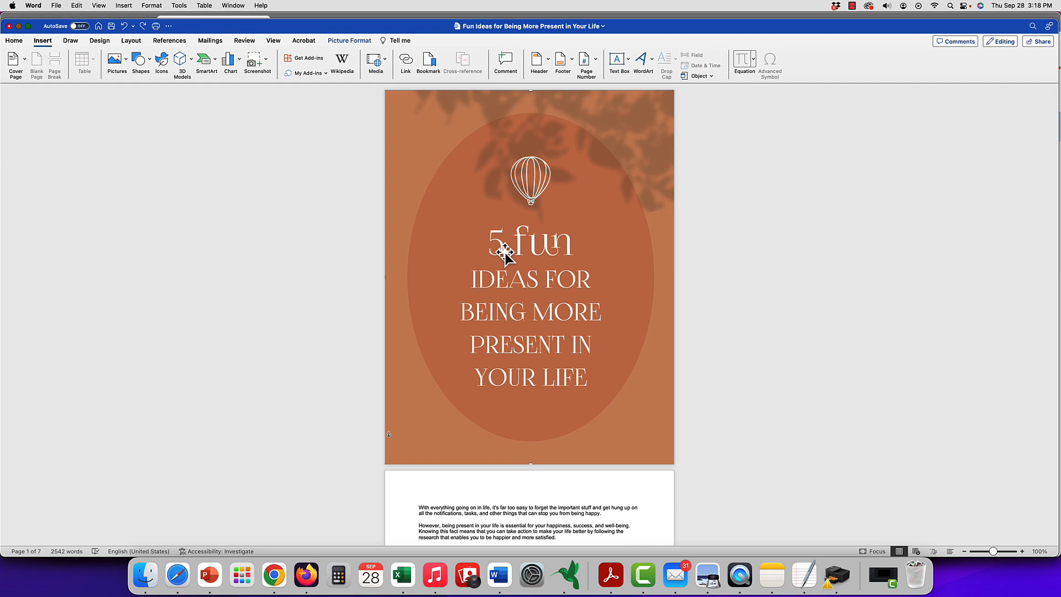
mouse_move(839, 187)
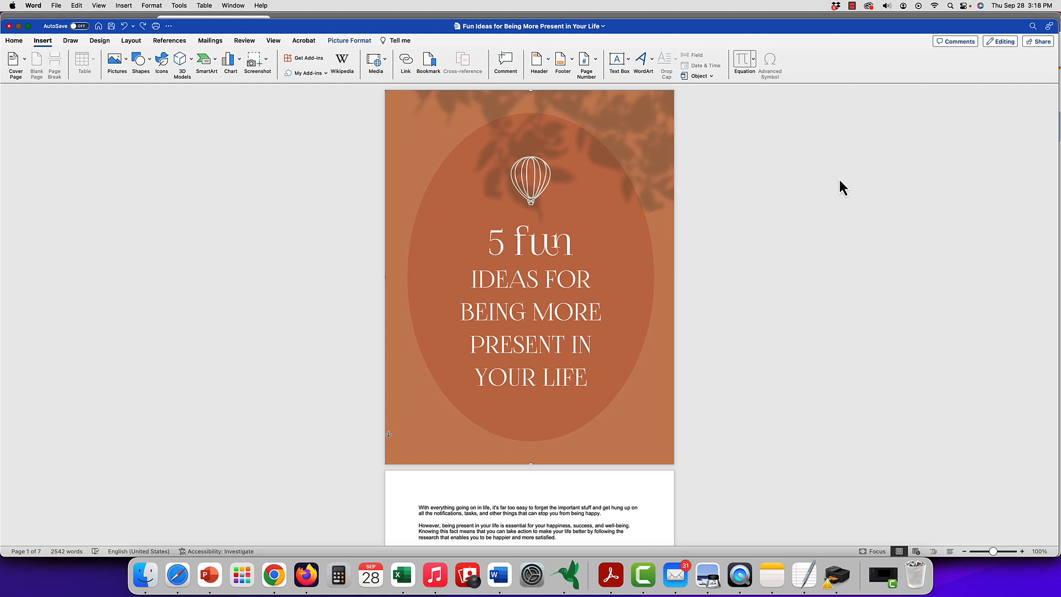
scroll("down", 3)
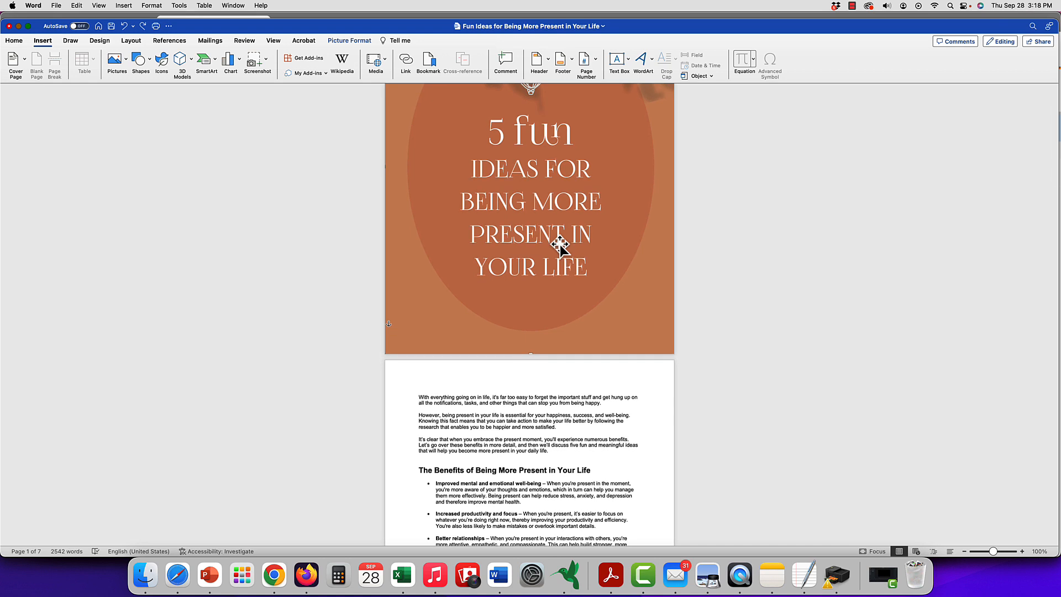
mouse_move(242, 126)
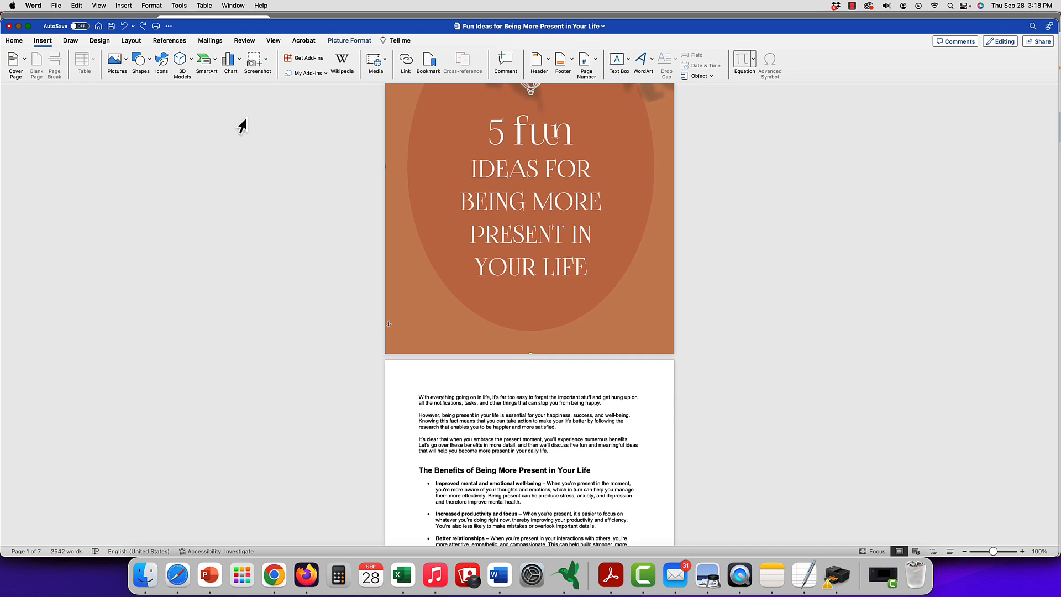
mouse_move(49, 51)
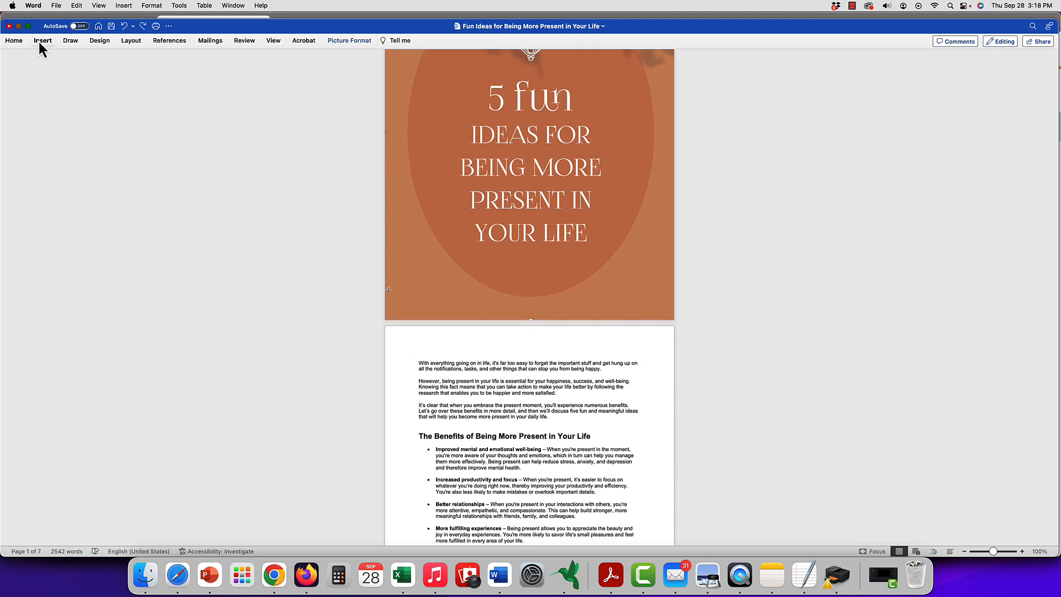
left_click(42, 40)
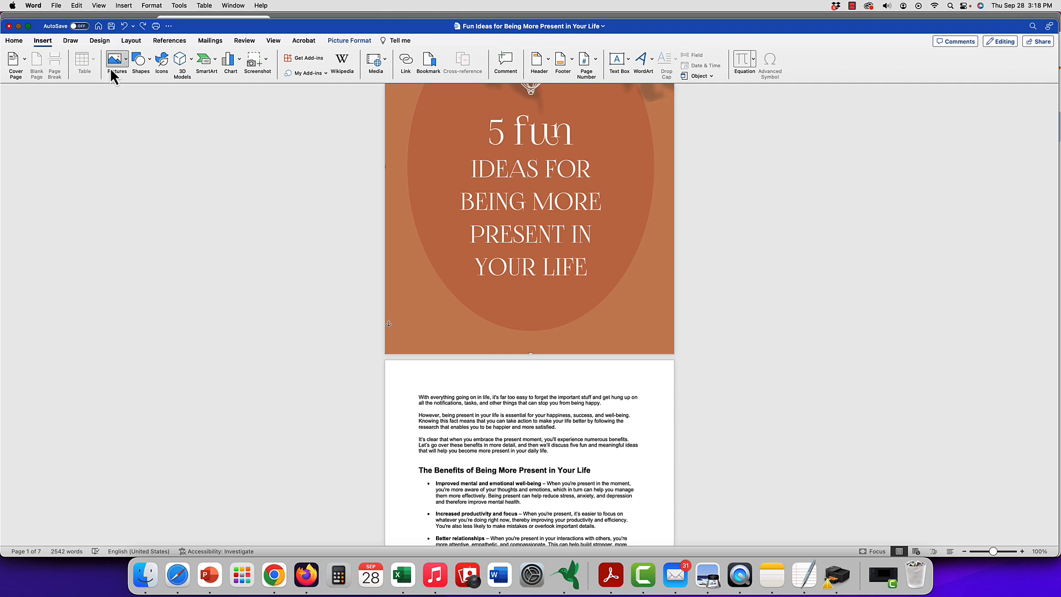
mouse_move(115, 73)
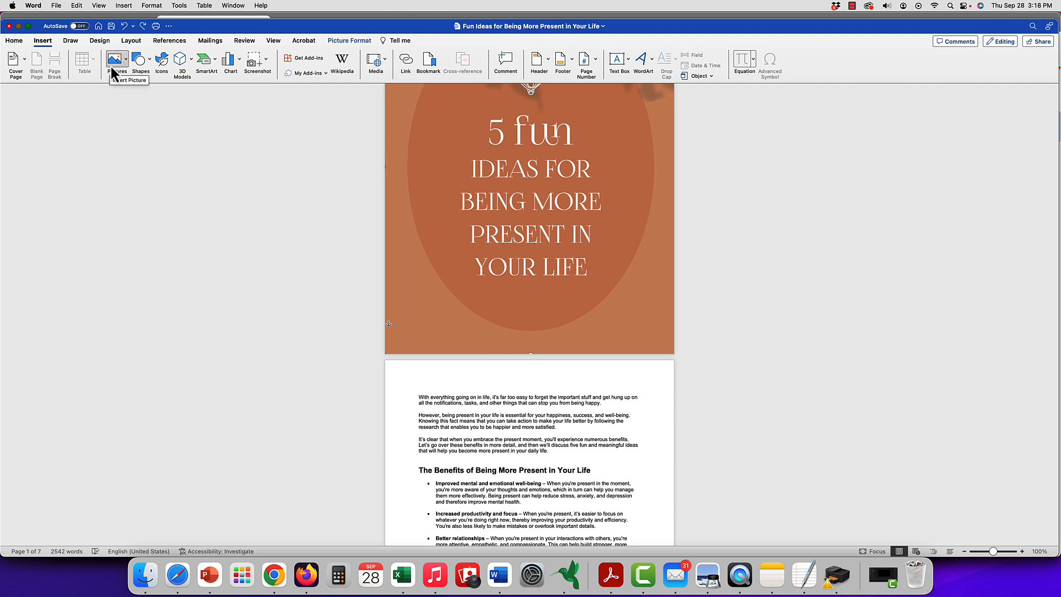
left_click(115, 59)
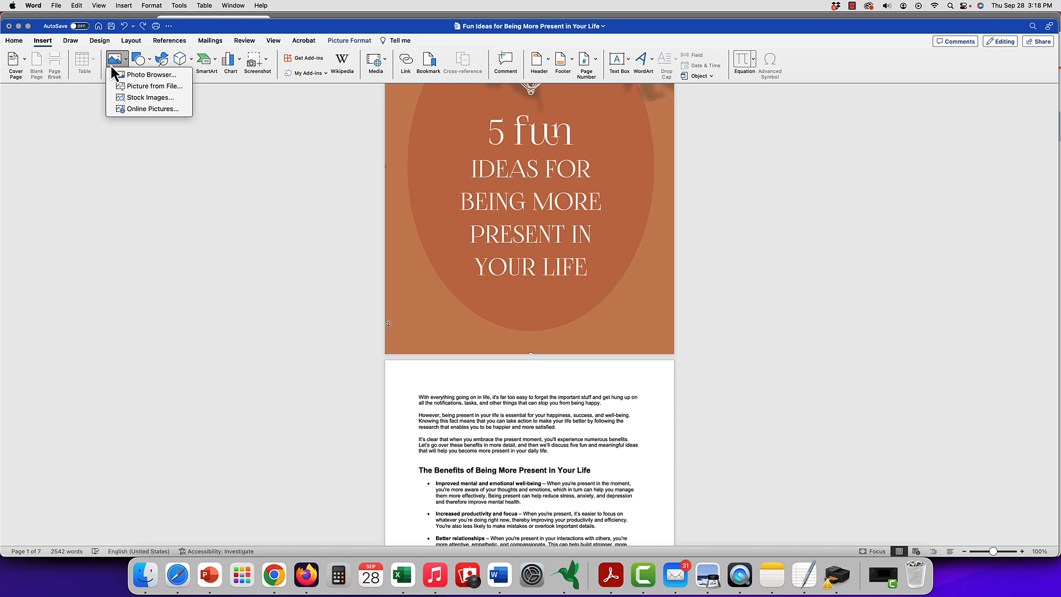
mouse_move(142, 91)
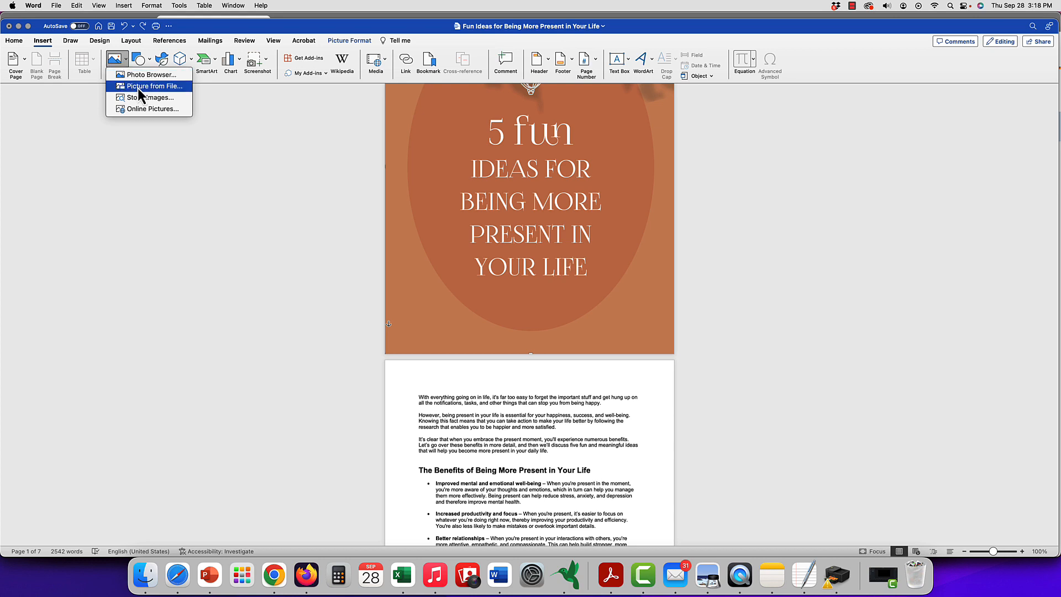
mouse_move(171, 575)
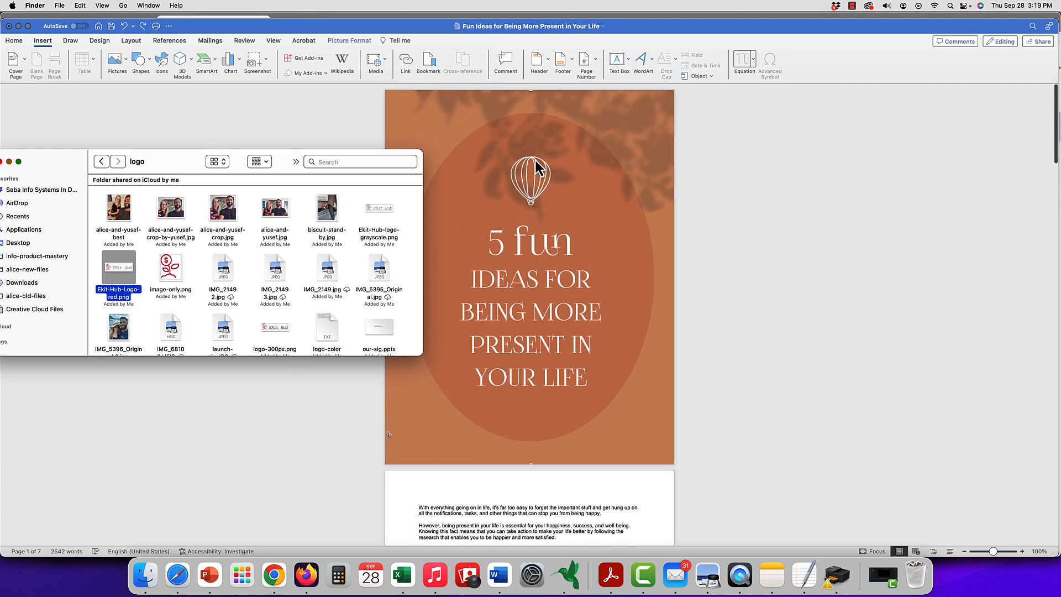
Drag Ekit-Hub-Logo-red.png from Finder onto the top of page two and return to the document.
scroll("down", 3)
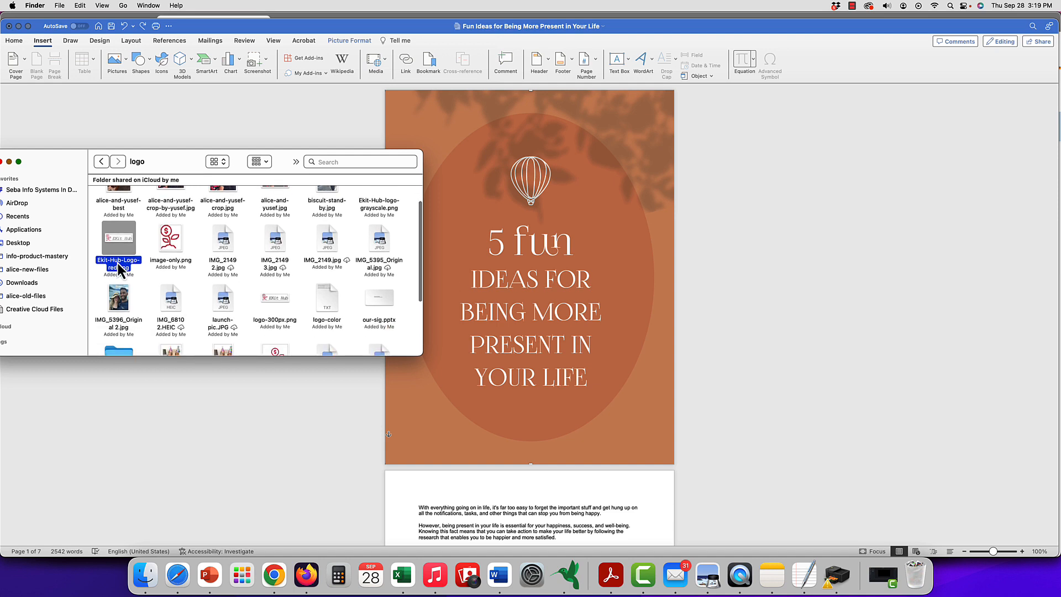
left_click_drag(118, 246, 139, 261)
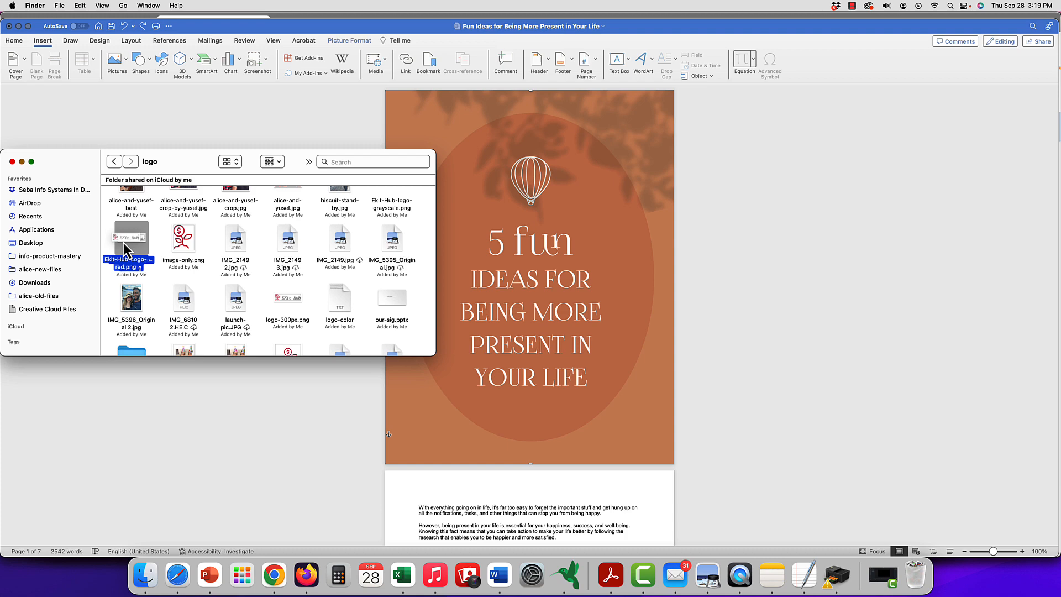
left_click_drag(130, 243, 427, 504)
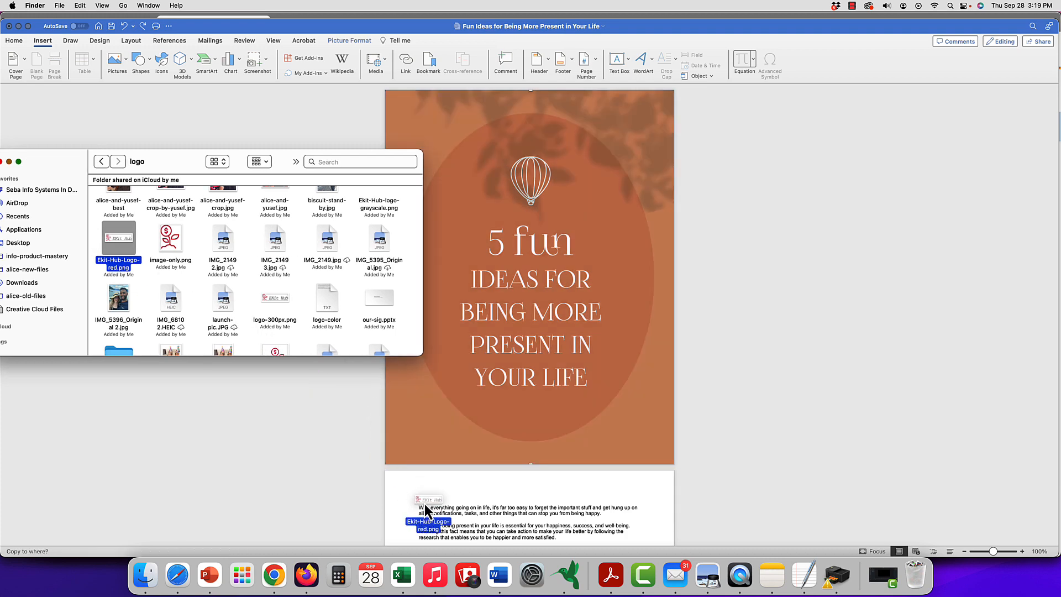
scroll("down", 3)
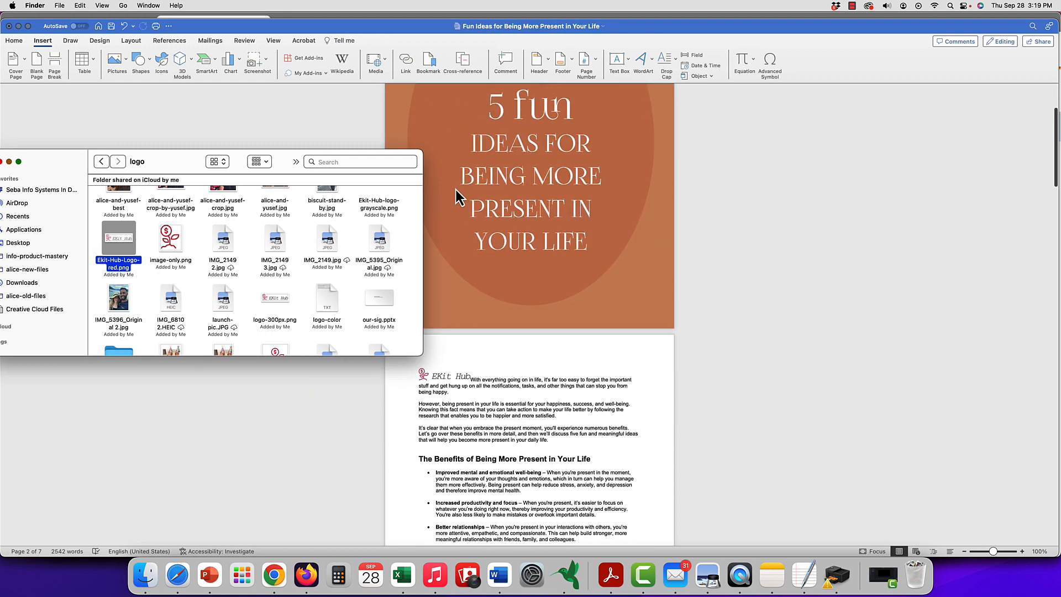
left_click(472, 380)
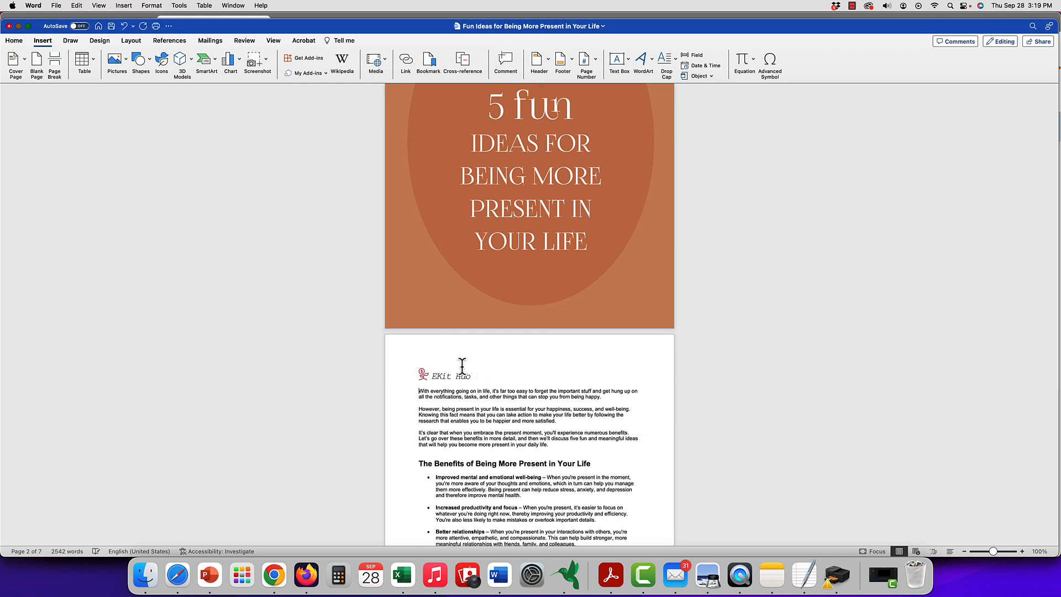
Center the inserted Ekit Hub logo above the introductory text on page two.
left_click(444, 373)
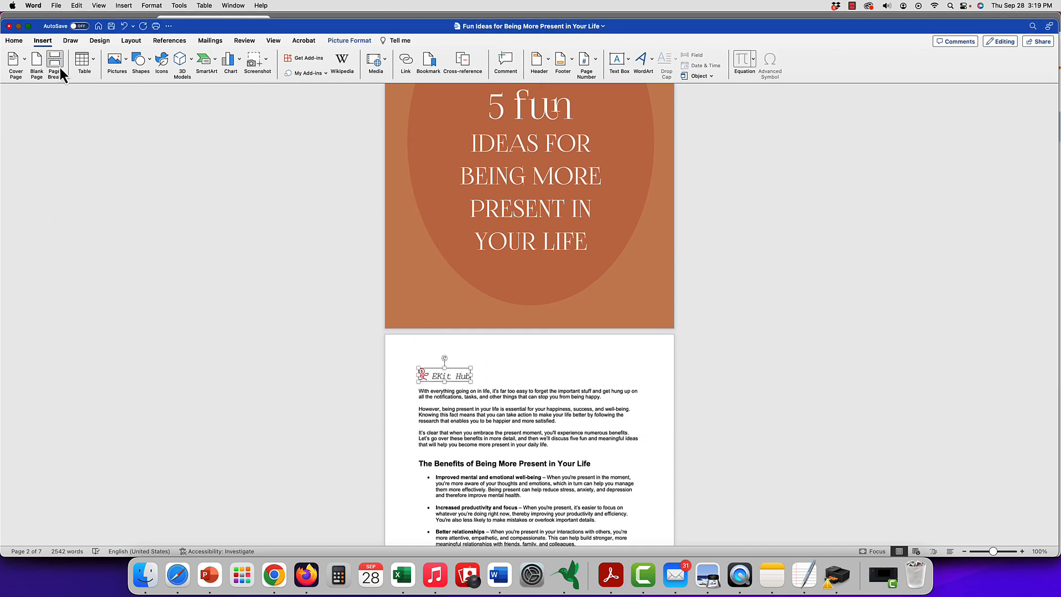
left_click(13, 39)
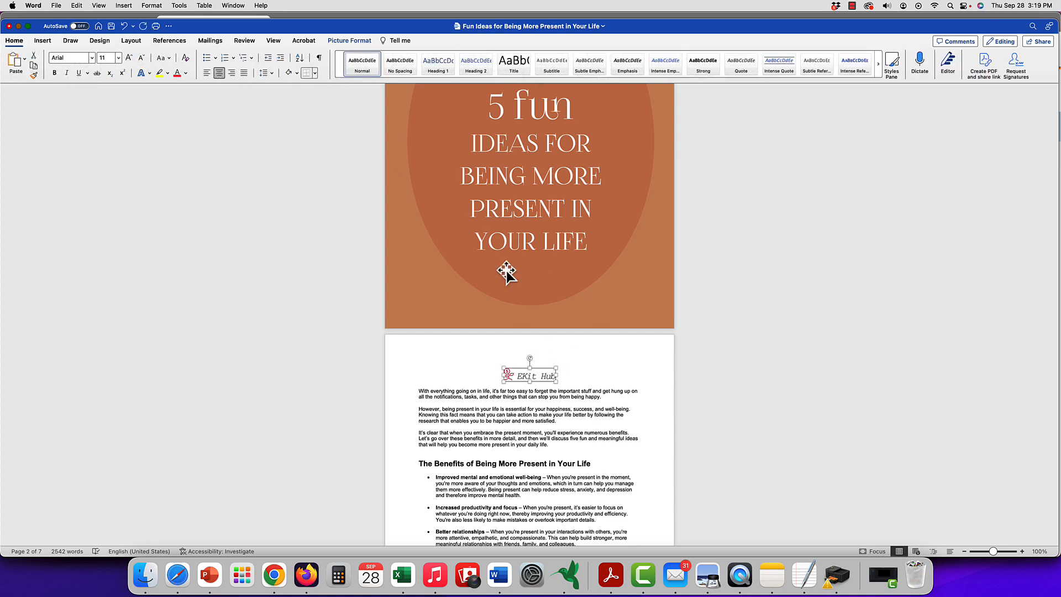
mouse_move(599, 173)
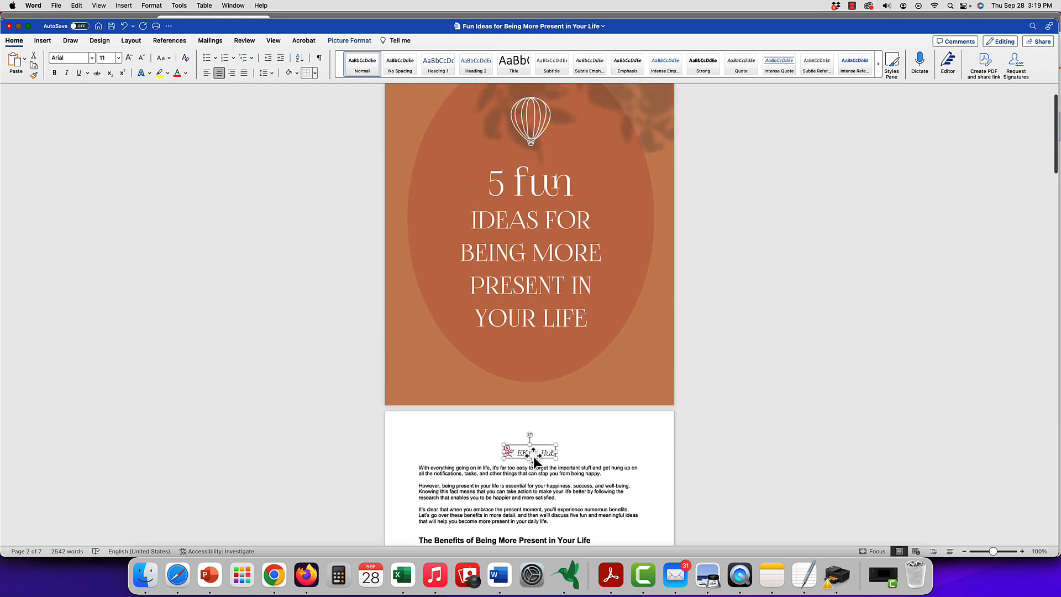
right_click(530, 453)
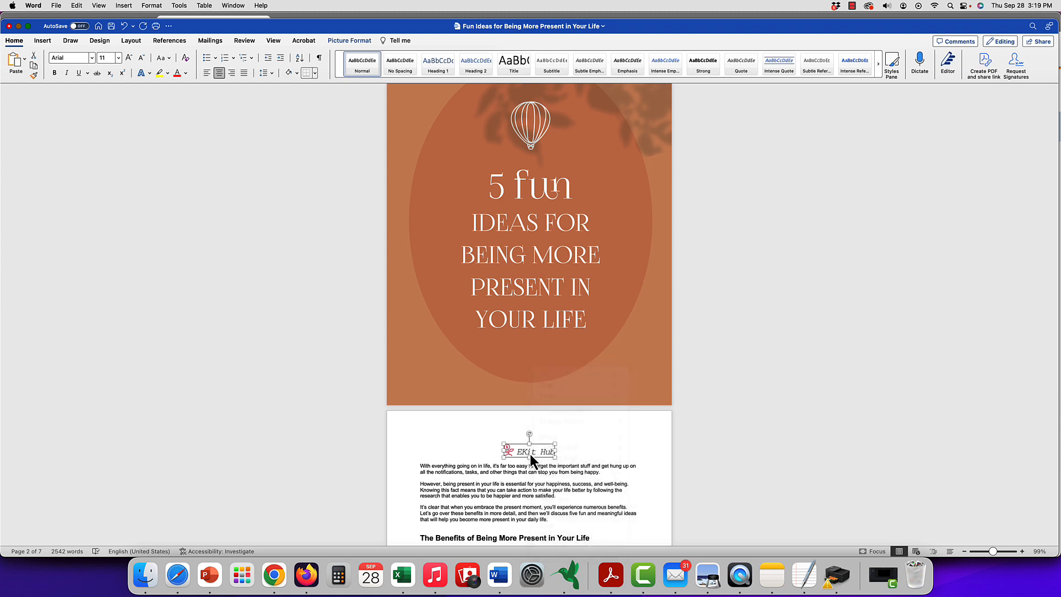
Set the logo's text wrapping to In Front of Text so it floats freely.
right_click(531, 452)
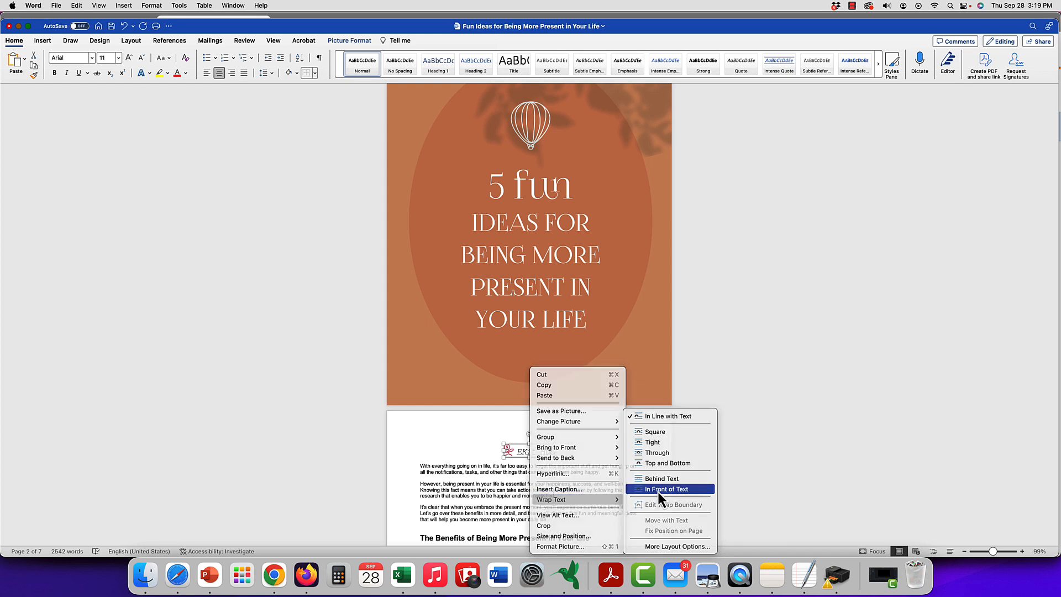
left_click(665, 488)
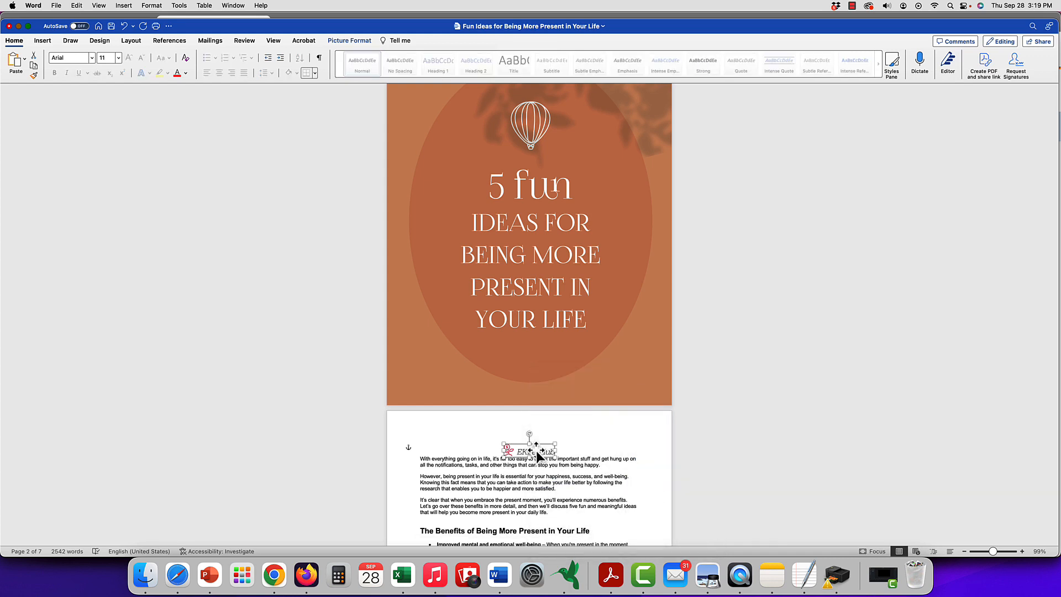
Drag the logo to the cover's bottom-right corner, resize it smaller and fine-tune its position.
left_click_drag(530, 451, 647, 380)
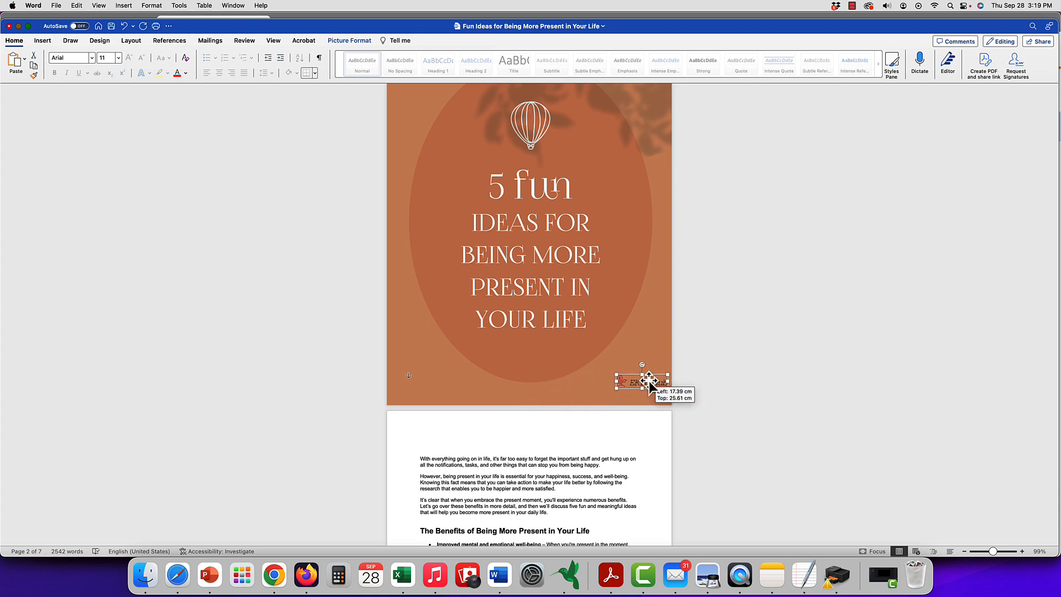
left_click_drag(646, 381, 633, 388)
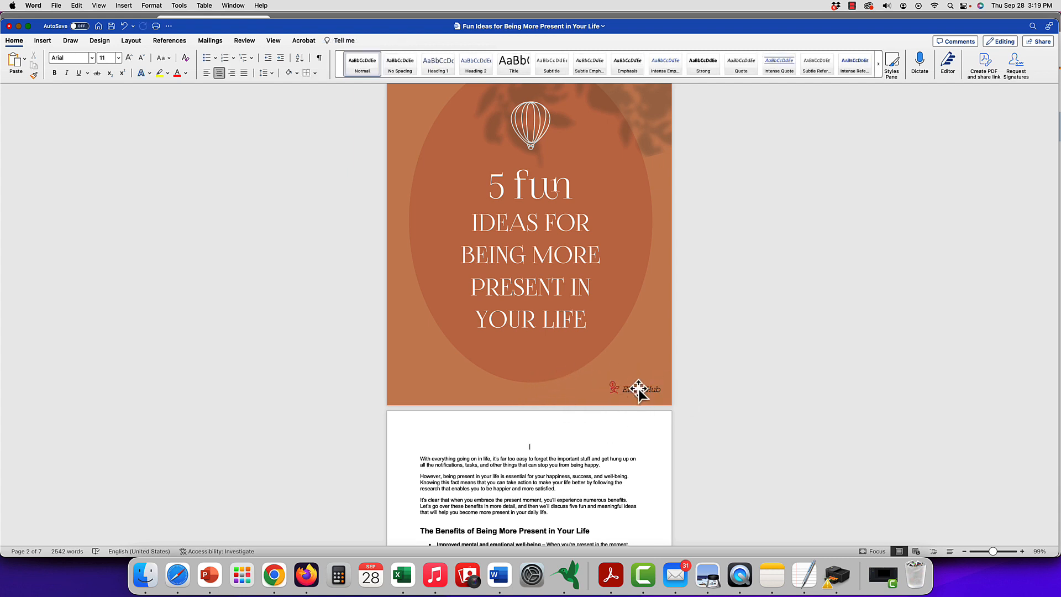
left_click(641, 389)
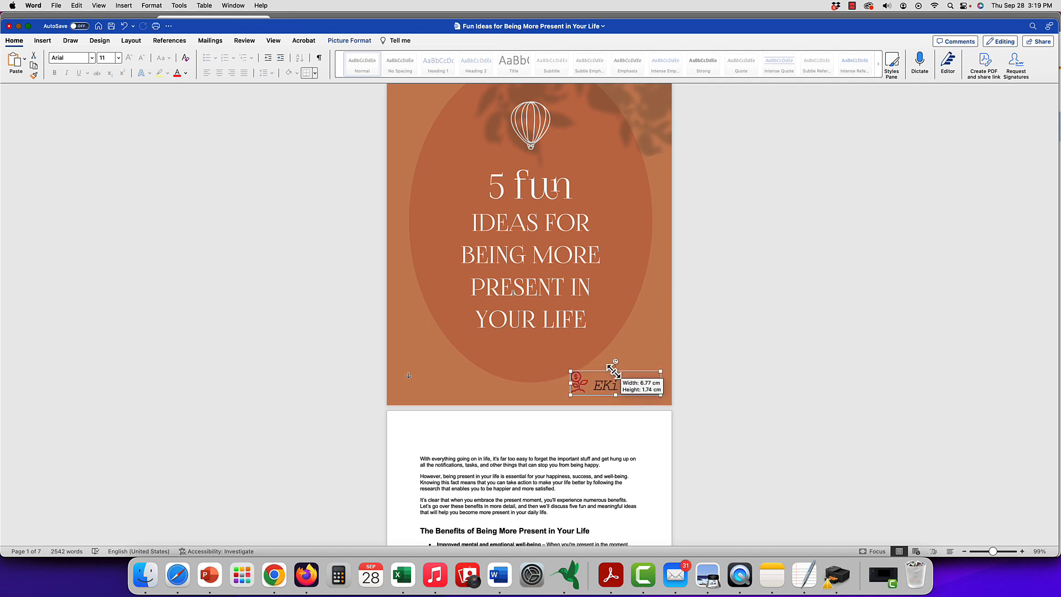
left_click_drag(614, 370, 631, 376)
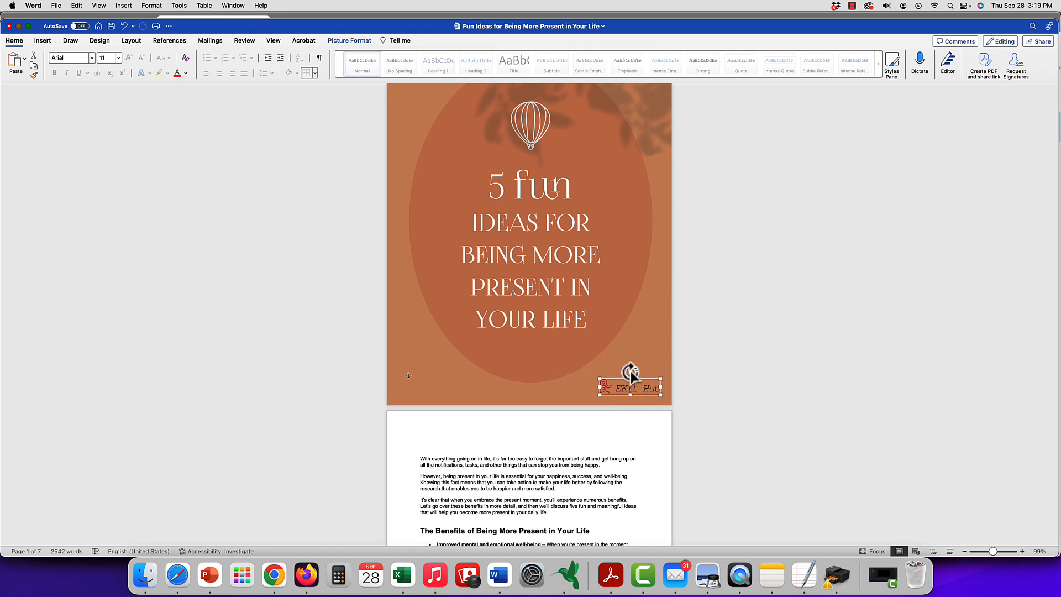
left_click_drag(628, 369, 637, 373)
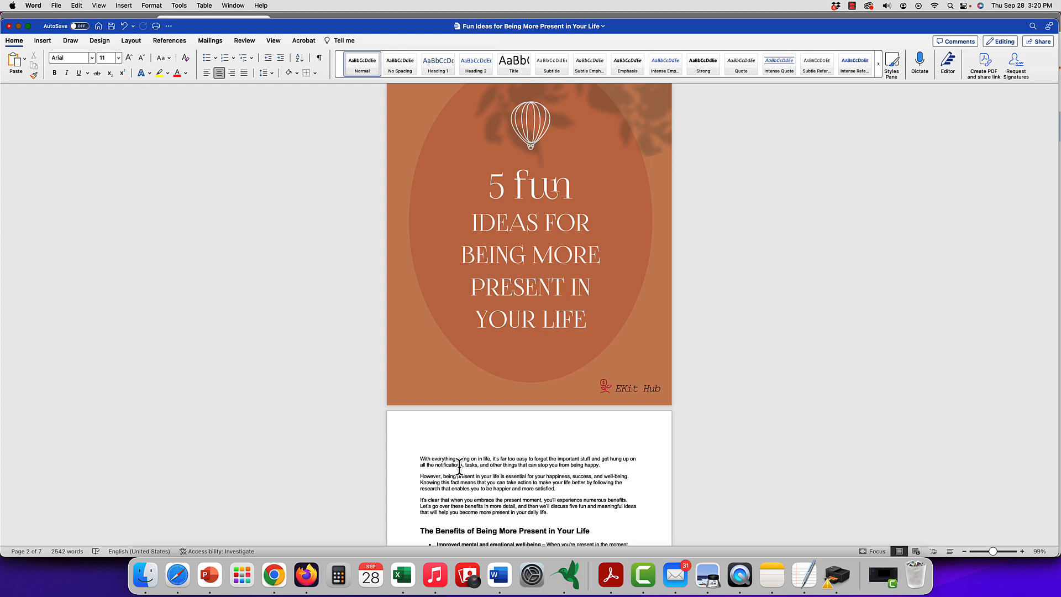
Start editing the page header from page two via Insert > Header > Edit Header.
left_click(529, 446)
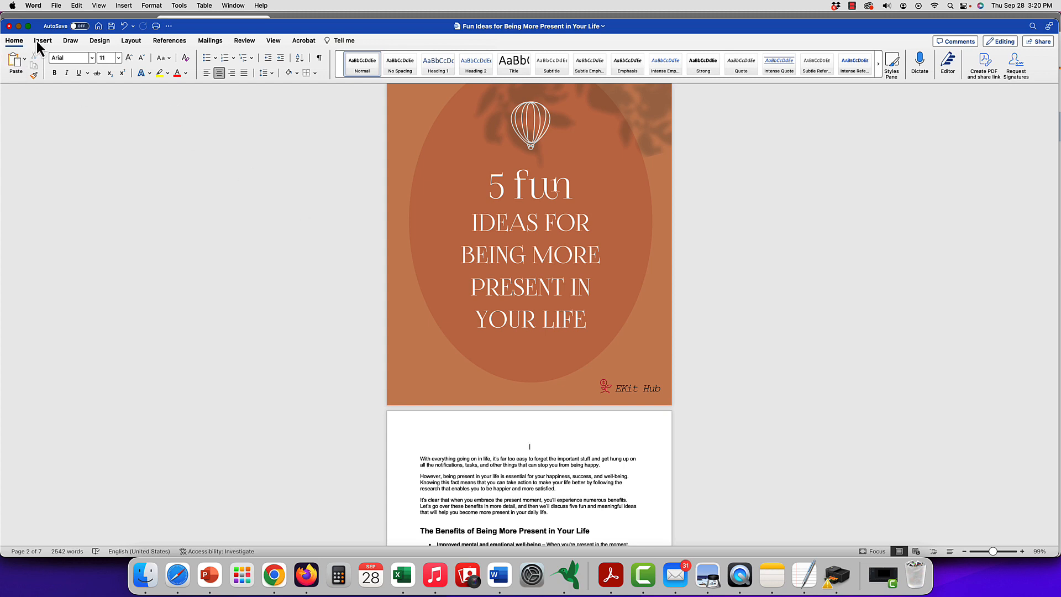
left_click(43, 24)
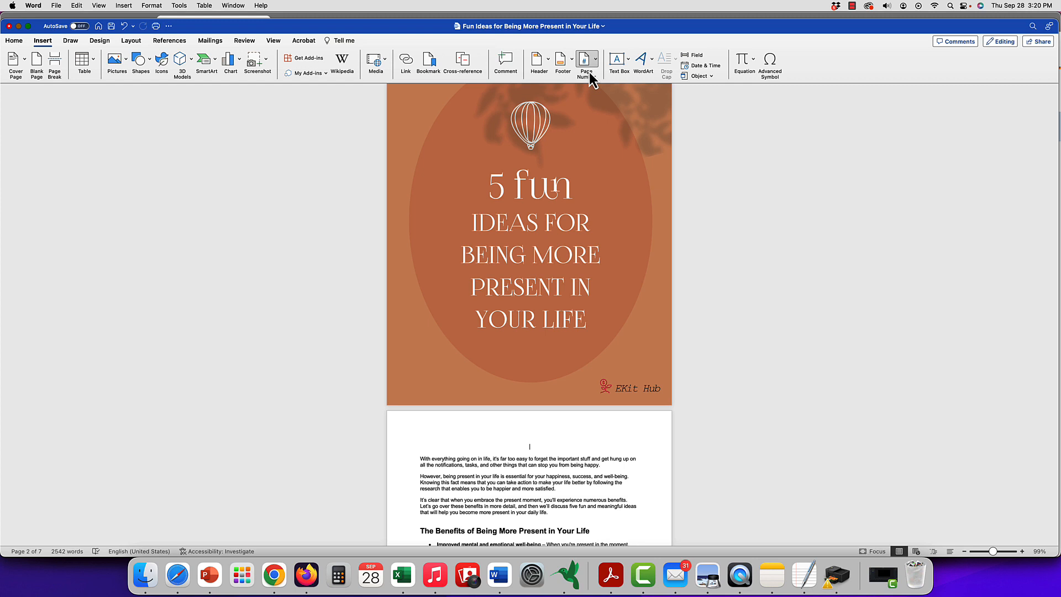
left_click(538, 61)
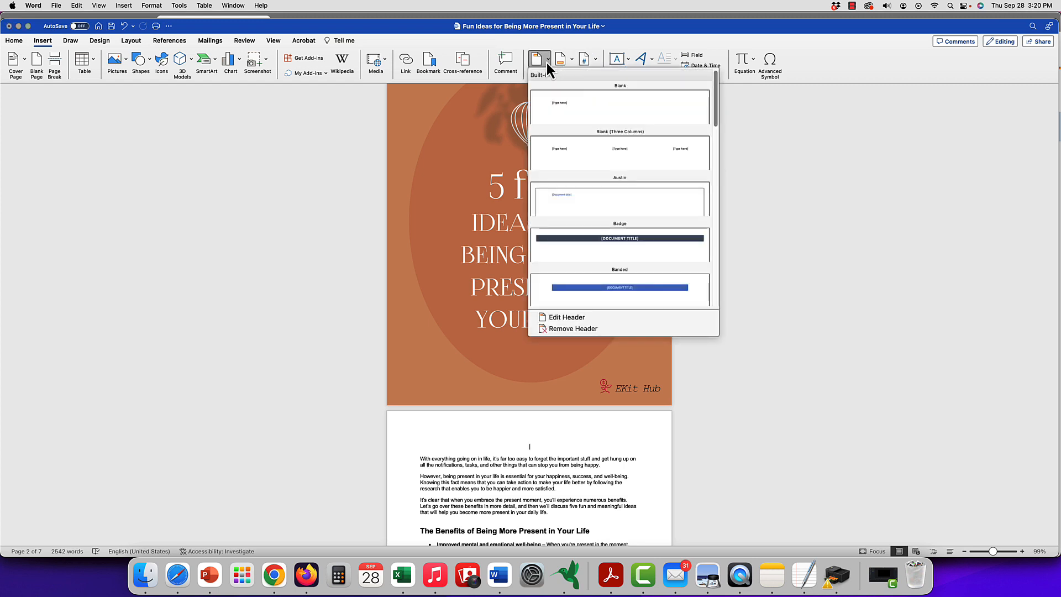
mouse_move(554, 321)
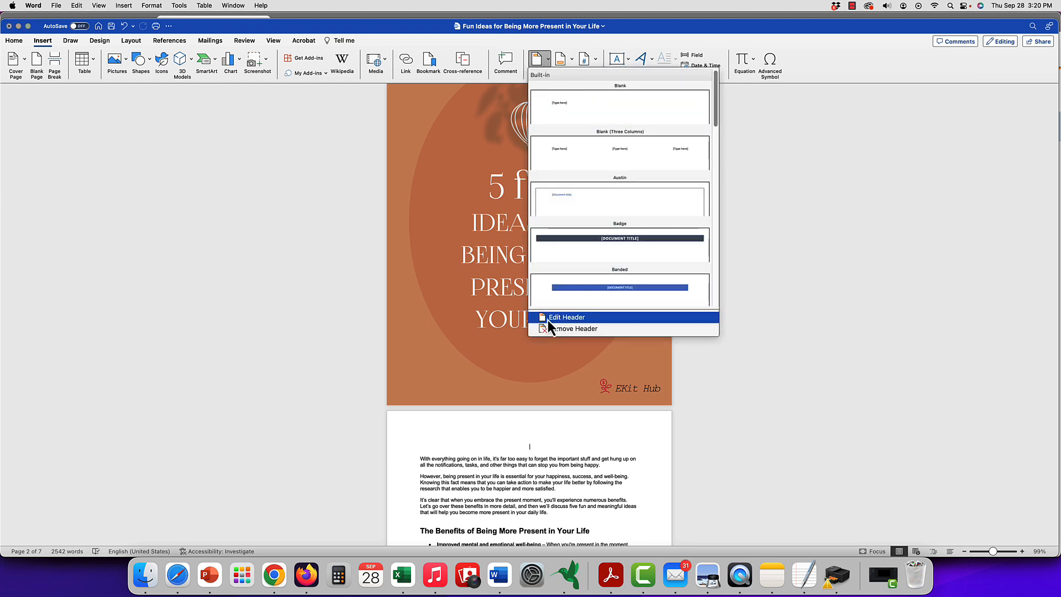
left_click(567, 317)
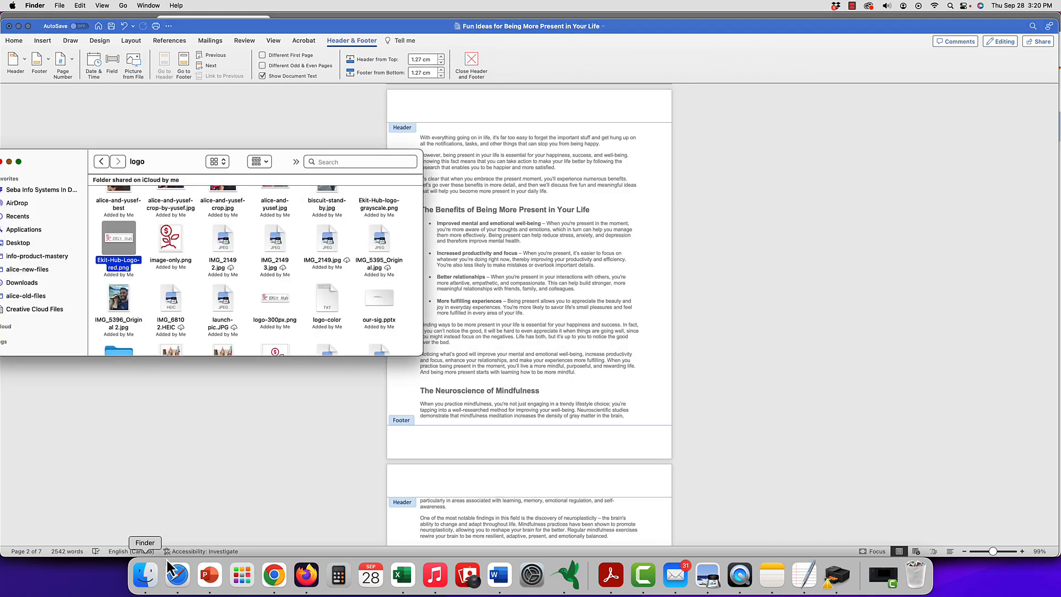
Drag the red logo file from Finder into the header and center it.
left_click_drag(118, 236, 531, 105)
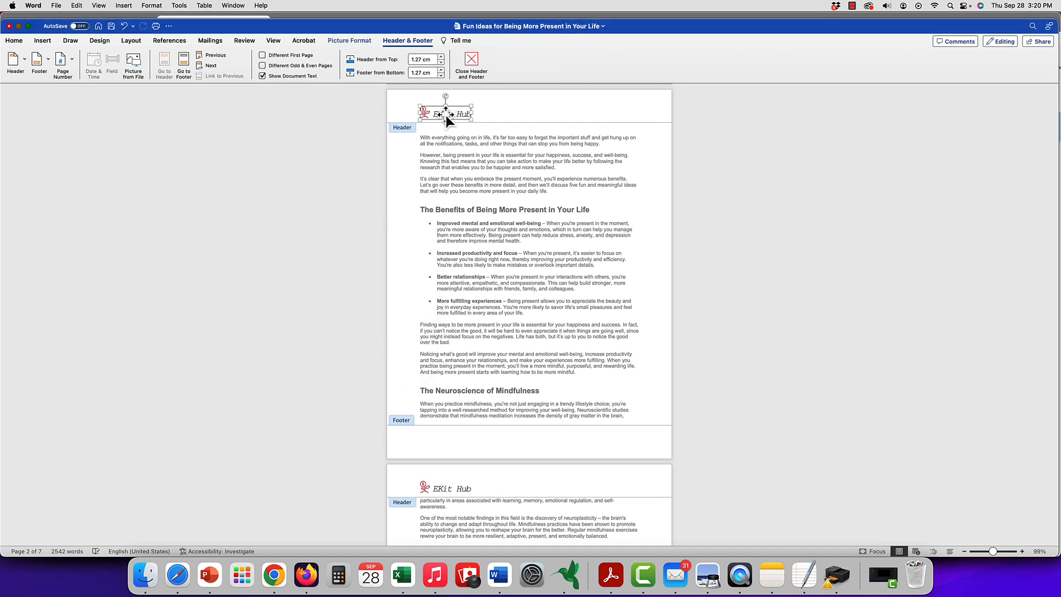
left_click(13, 40)
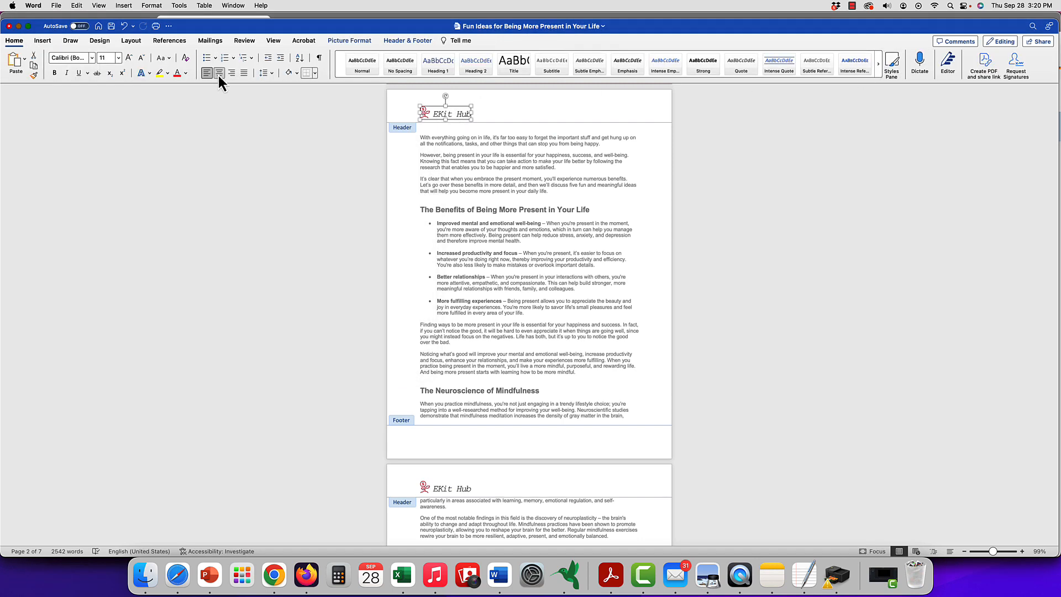
left_click(219, 73)
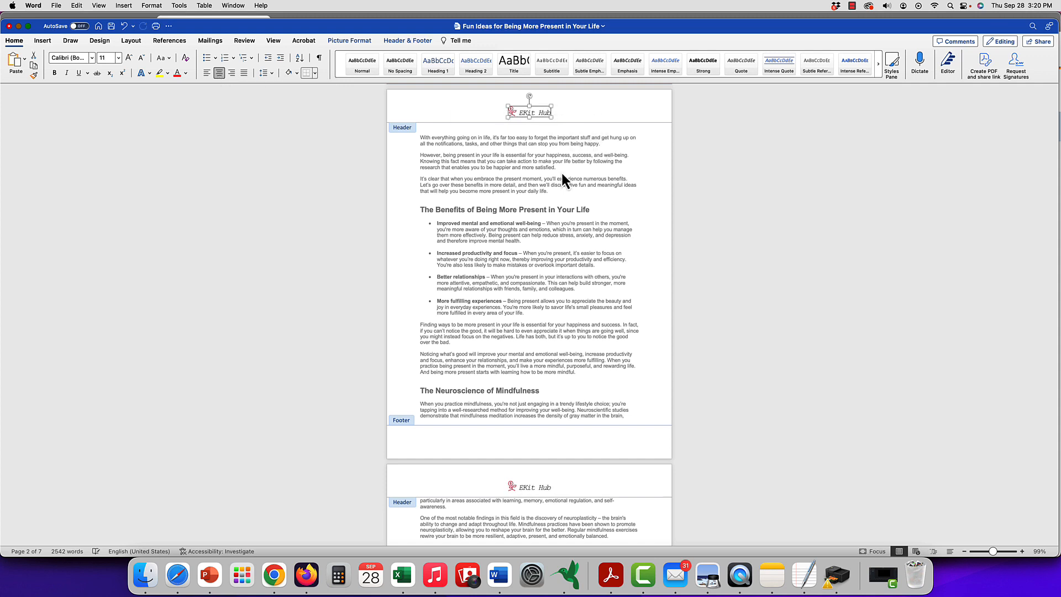
mouse_move(578, 175)
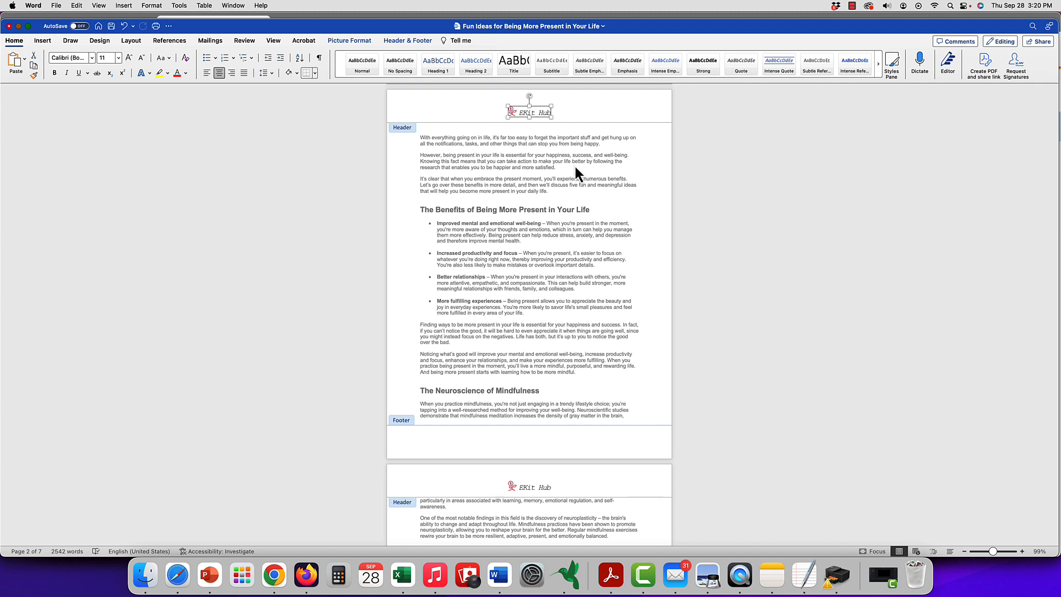
mouse_move(582, 170)
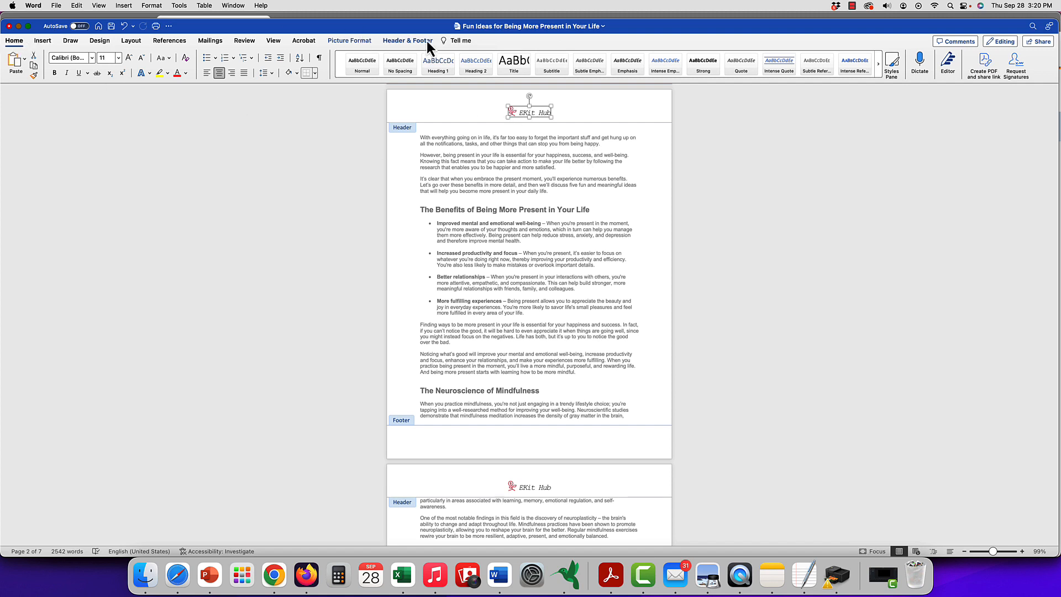
left_click(406, 39)
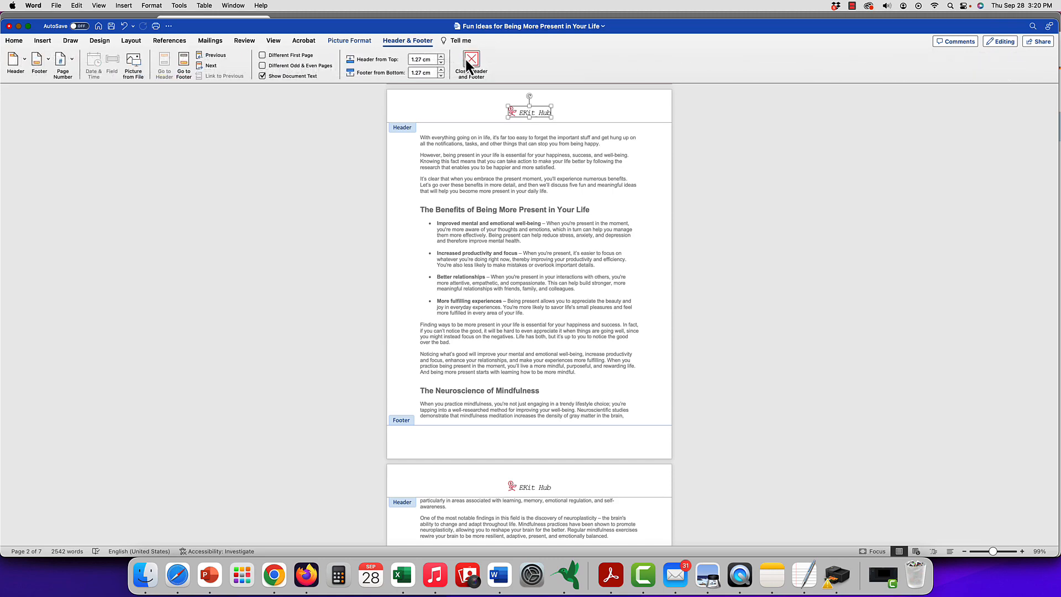
Close header editing and scroll back to see the logo header atop page two.
left_click(473, 59)
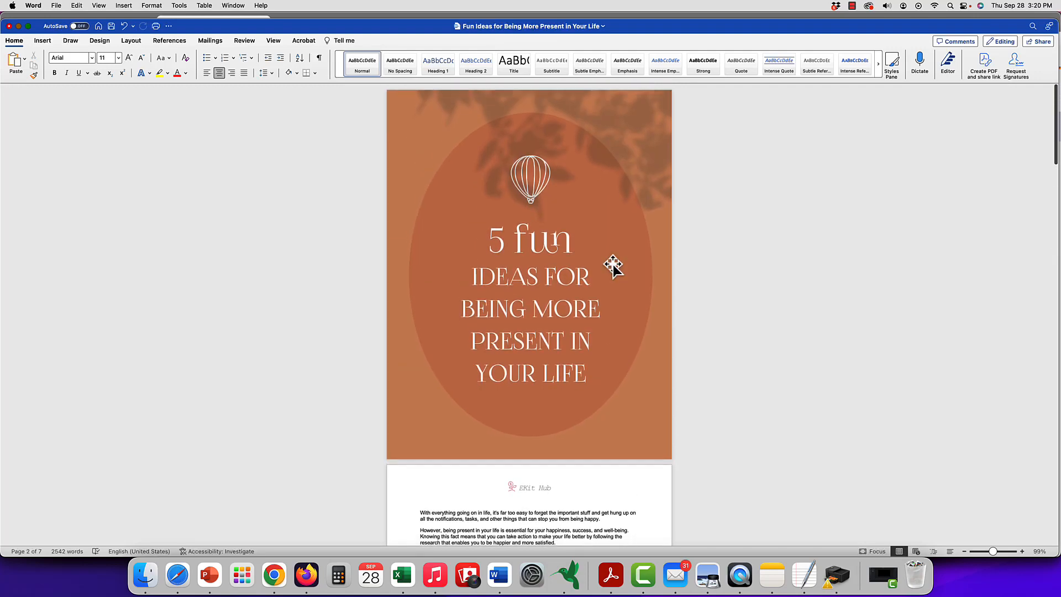
scroll("down", 3)
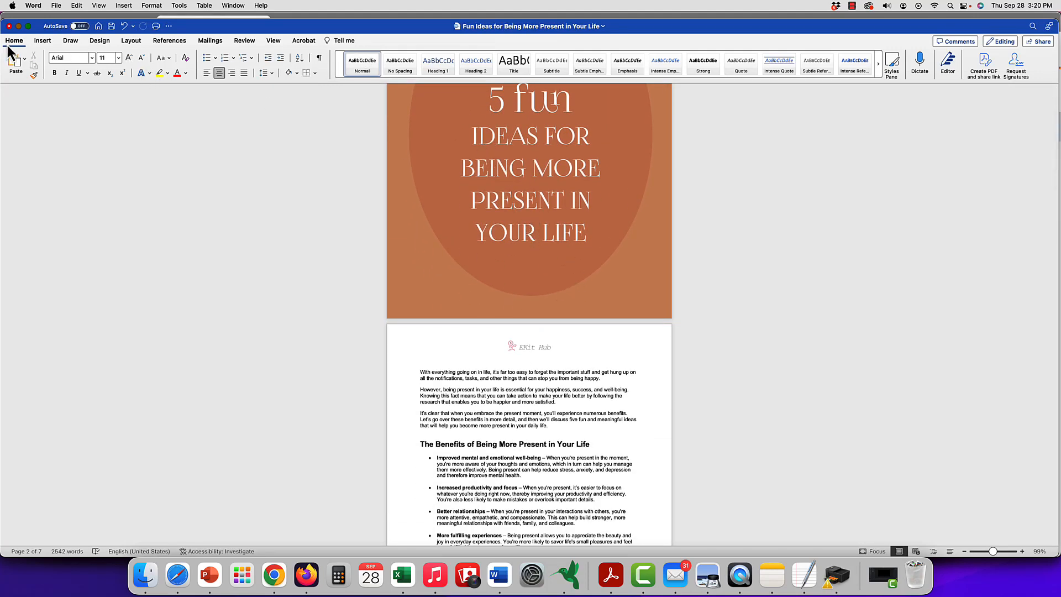
mouse_move(524, 354)
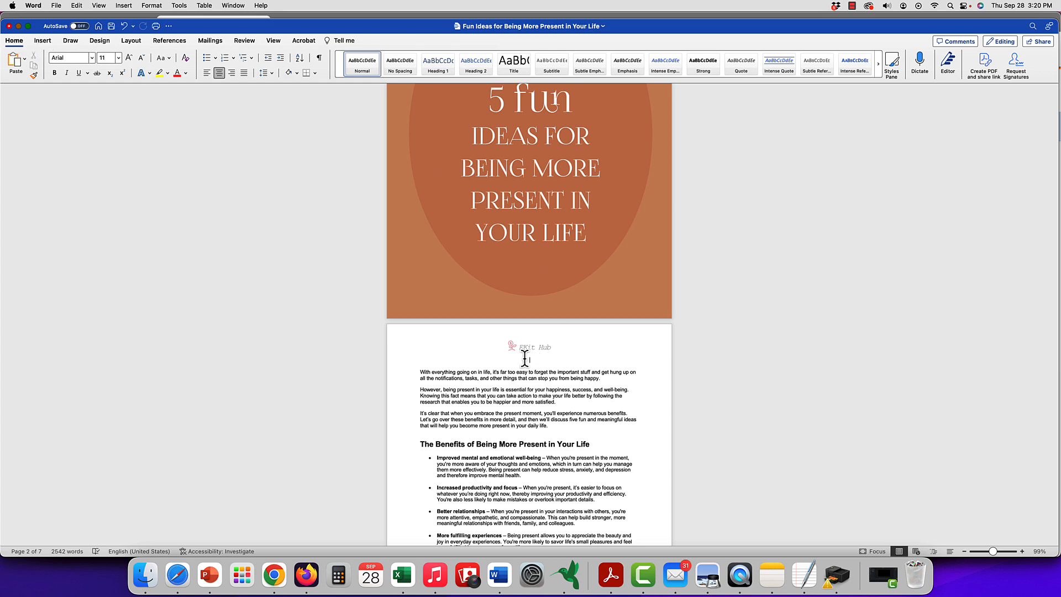
Edit the footer and enter 'Copyright Me Don't Steal This'.
left_click(42, 39)
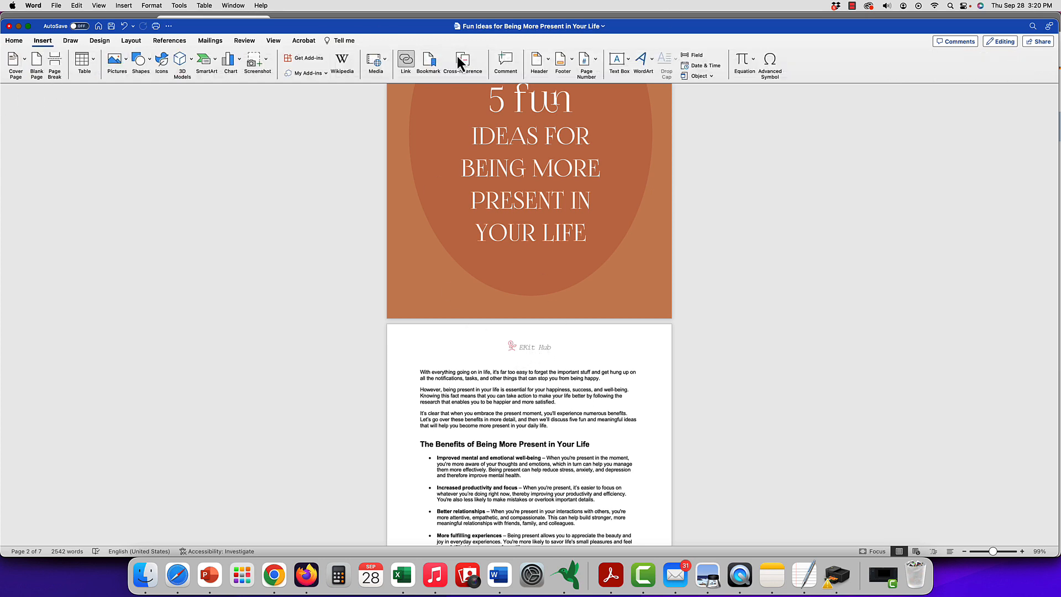
left_click(564, 59)
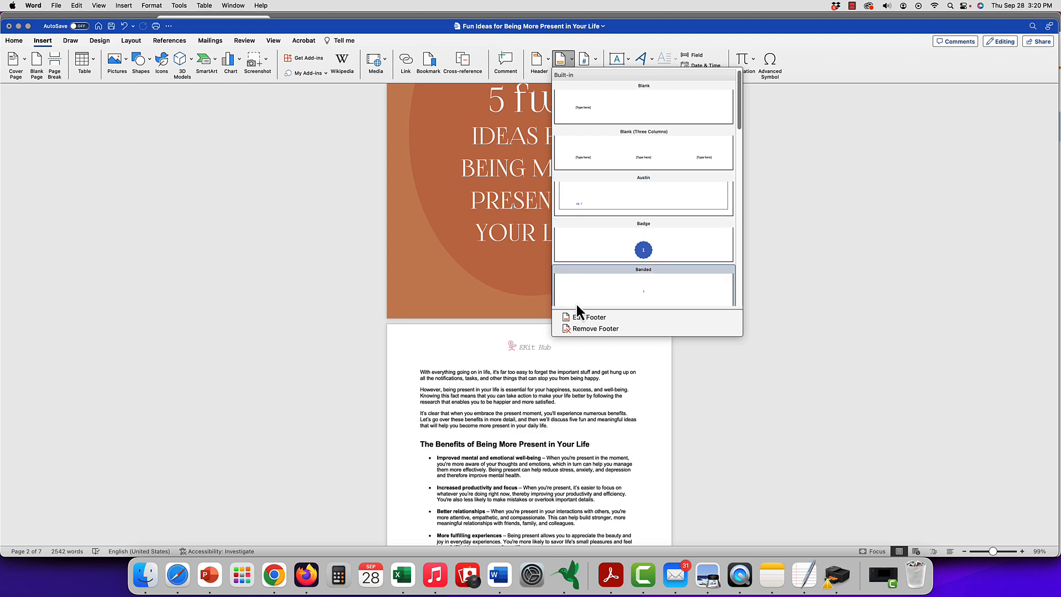
left_click(588, 317)
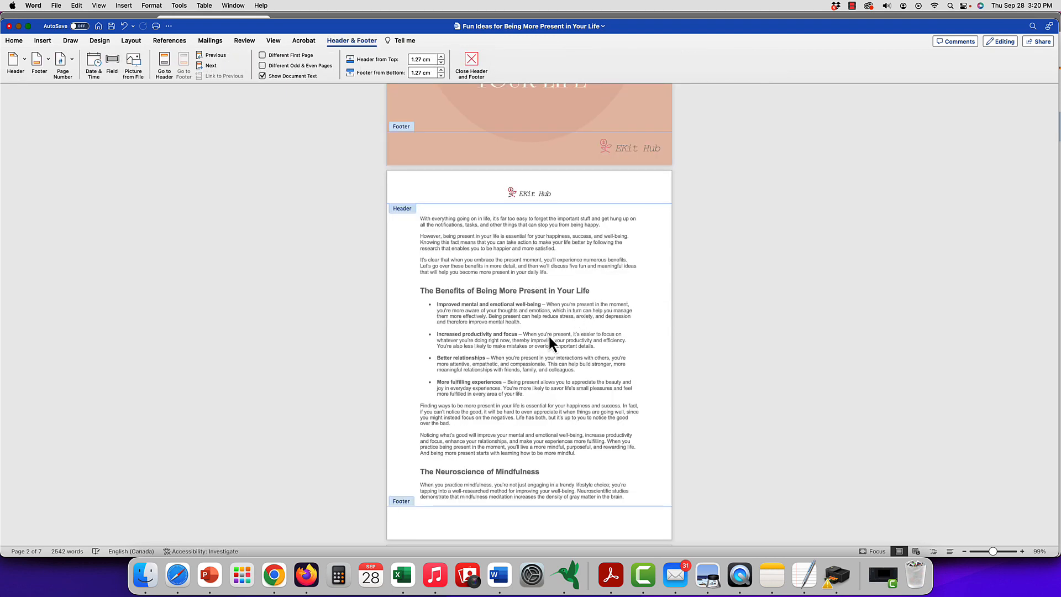
type("Copyright Me Don't Steal T")
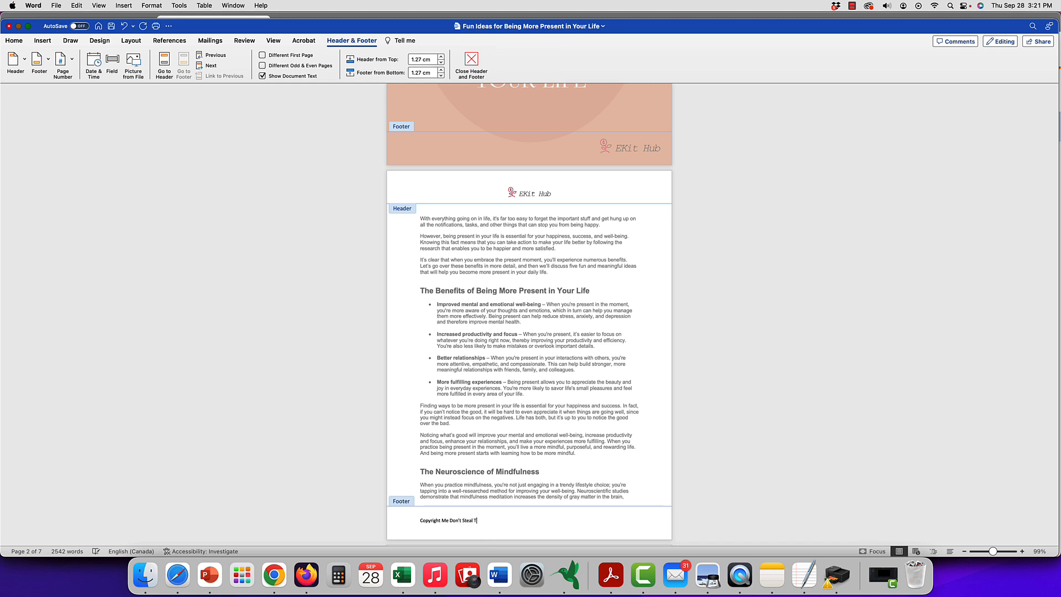
type("his")
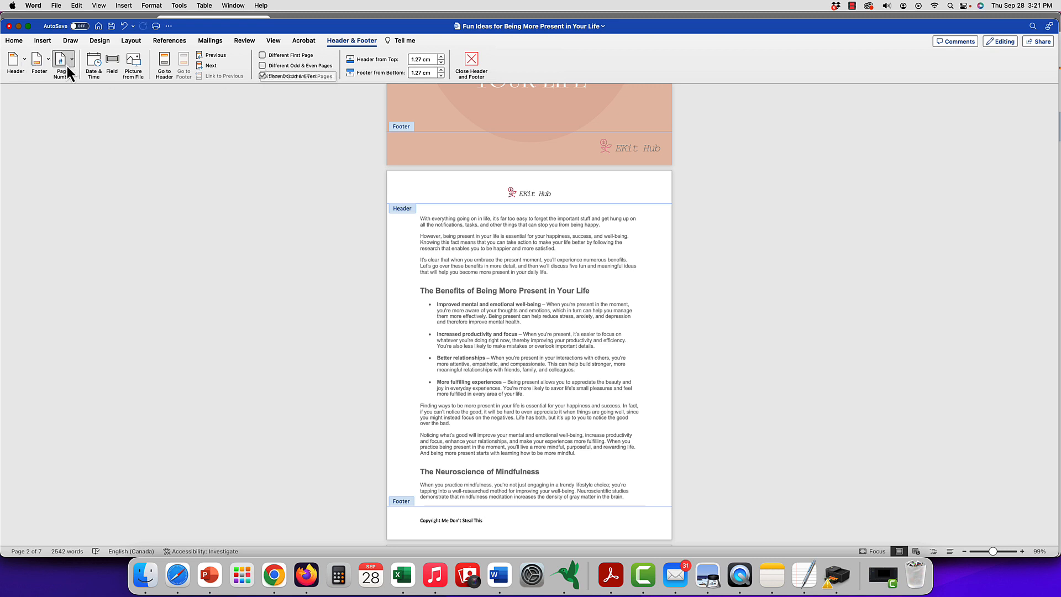
Insert page numbers at Bottom of page with Right alignment beside the copyright line.
left_click(61, 60)
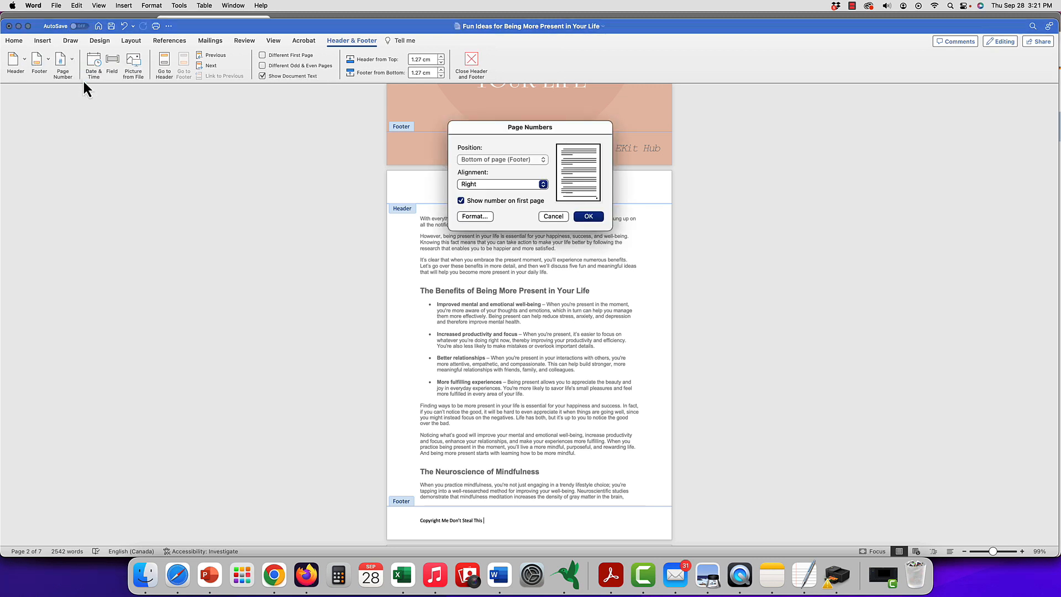
mouse_move(532, 193)
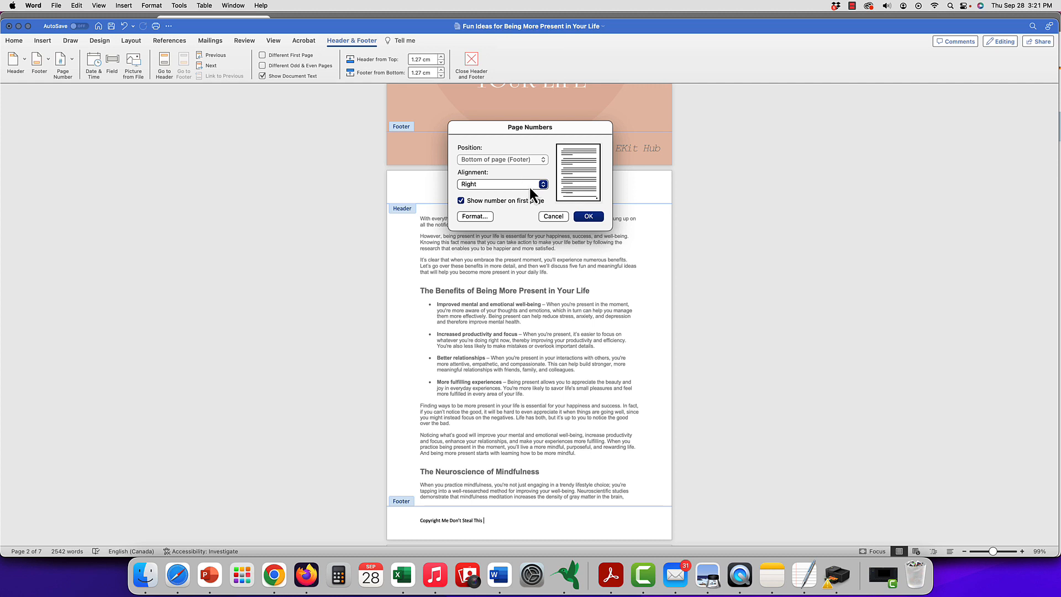
left_click(588, 217)
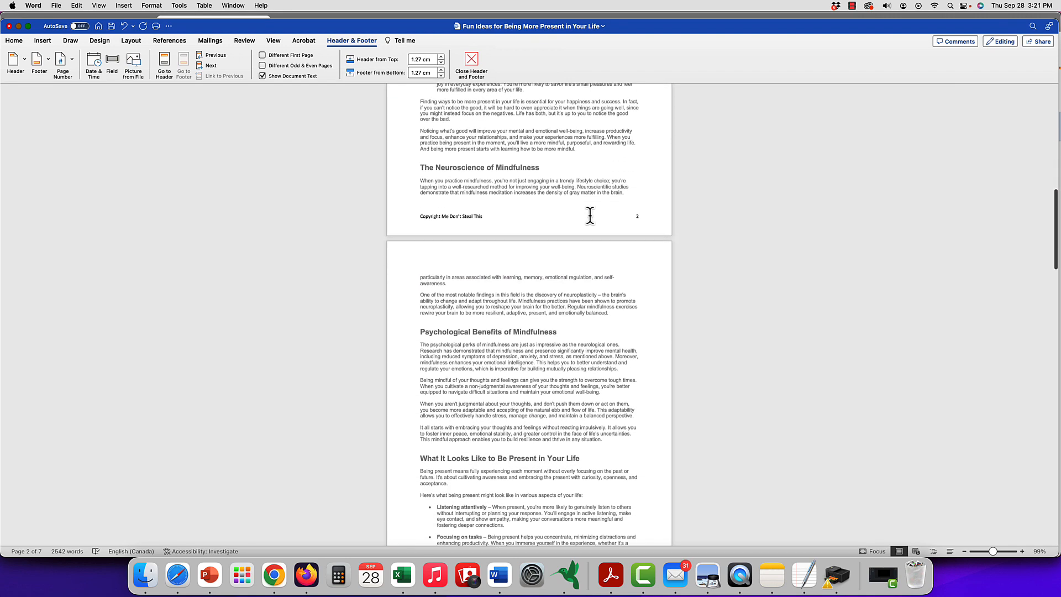
scroll("down", 3)
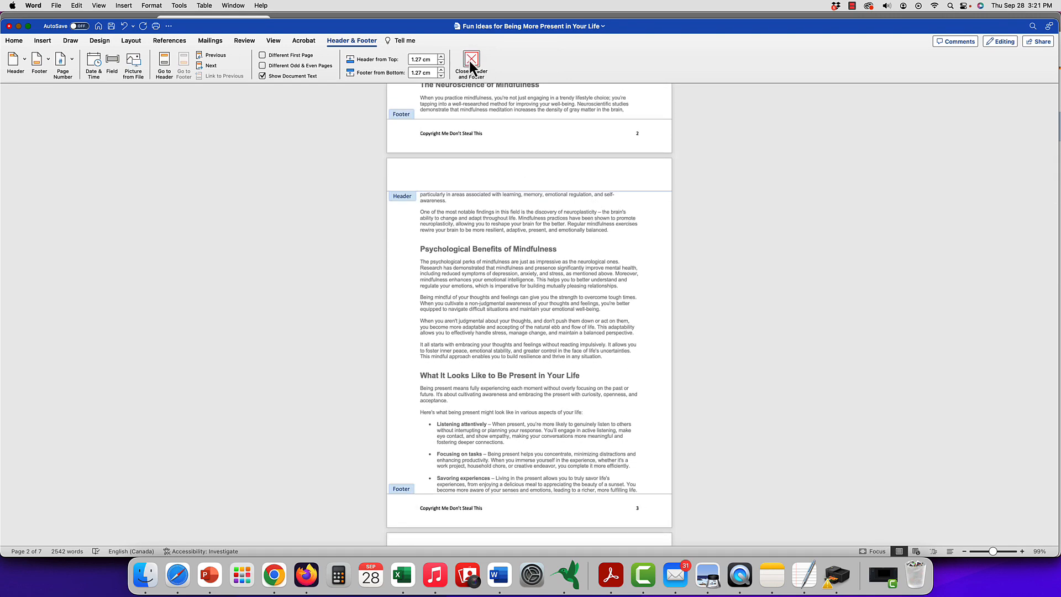
Close footer editing and return to the document body.
left_click(469, 58)
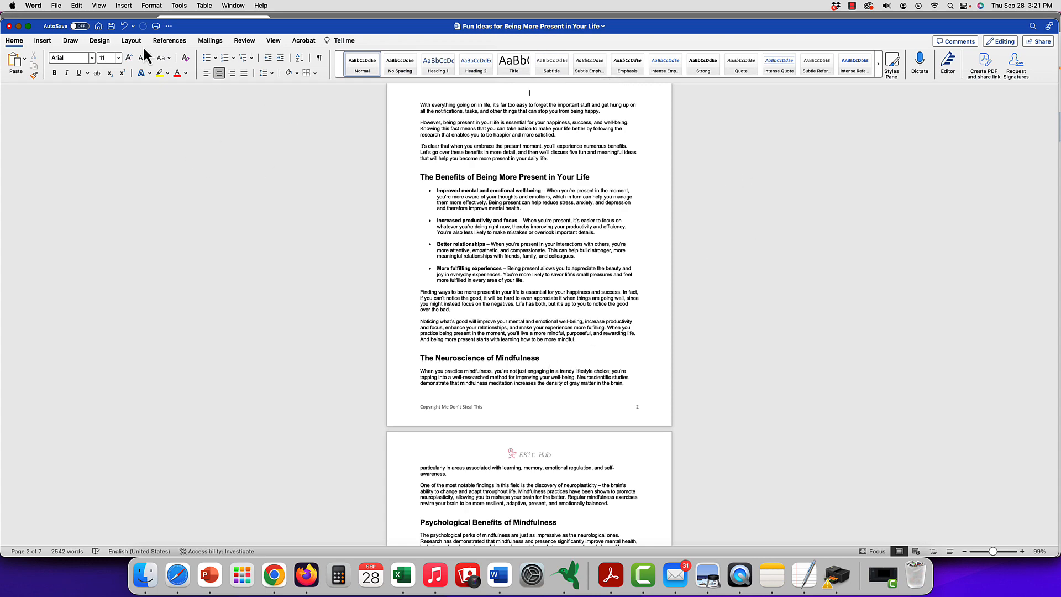
left_click(42, 40)
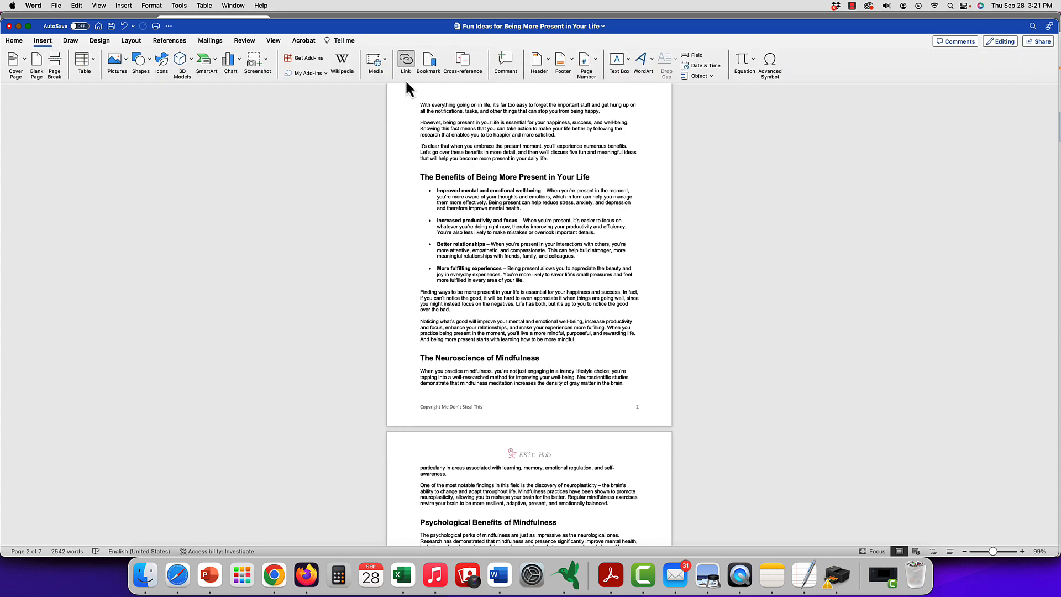